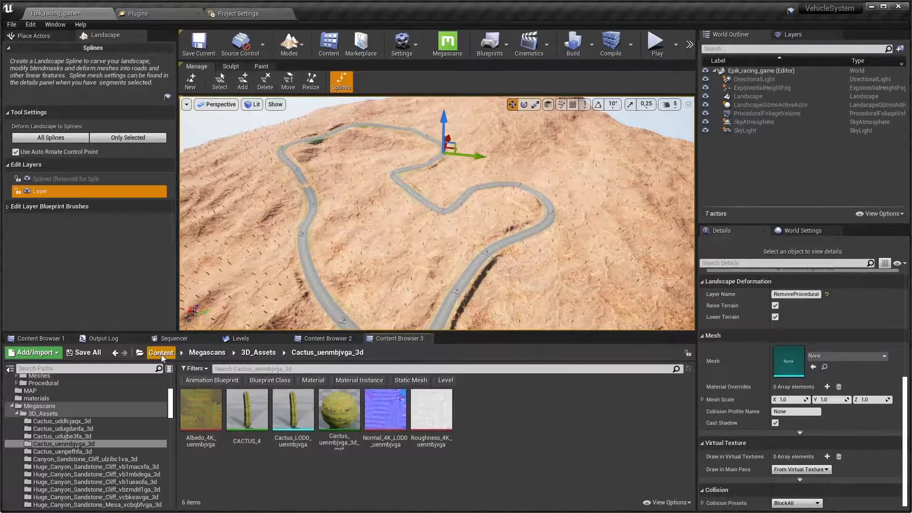
# - Find AI_SplinePath in the top-level Content folder by searching 'ai' and pick it
pyautogui.click(162, 352)
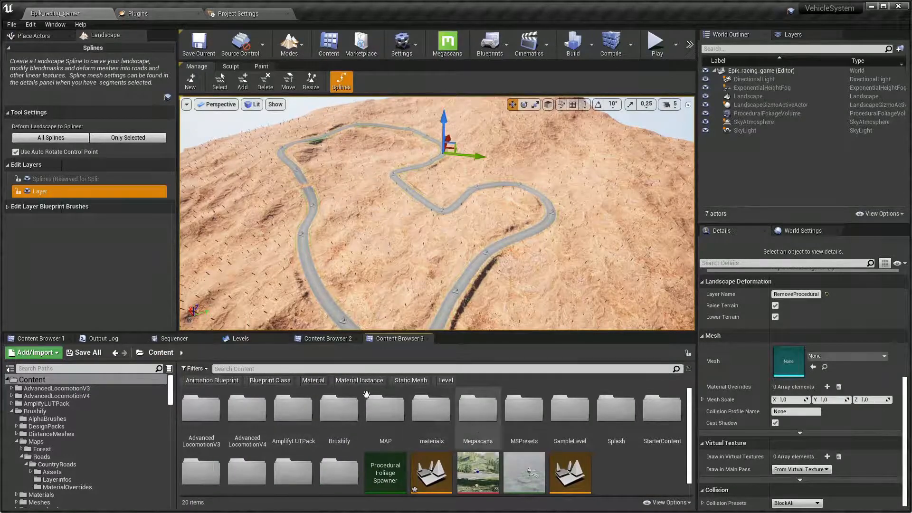
pyautogui.write('ai')
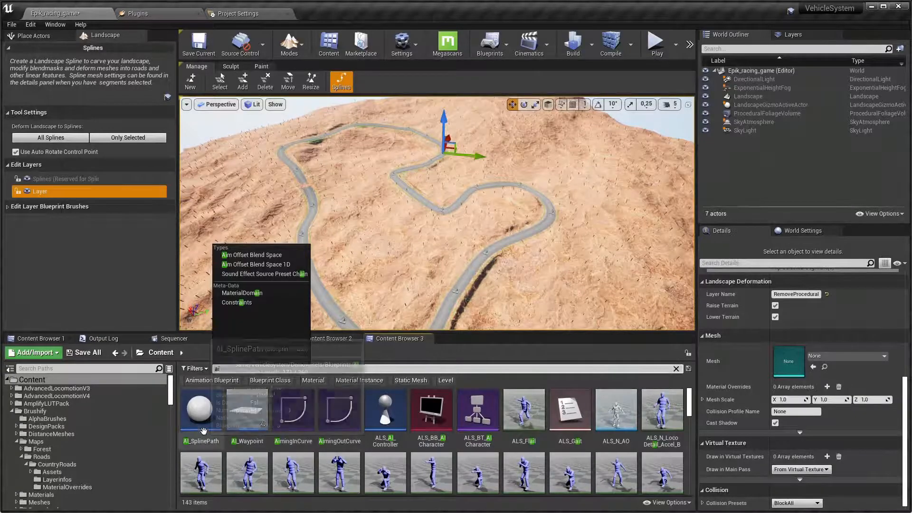
pyautogui.click(200, 409)
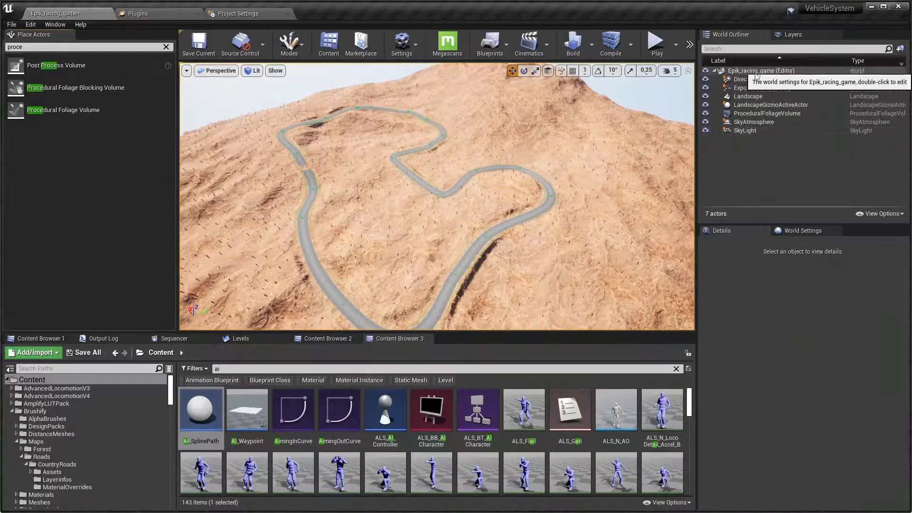
pyautogui.moveTo(201, 408)
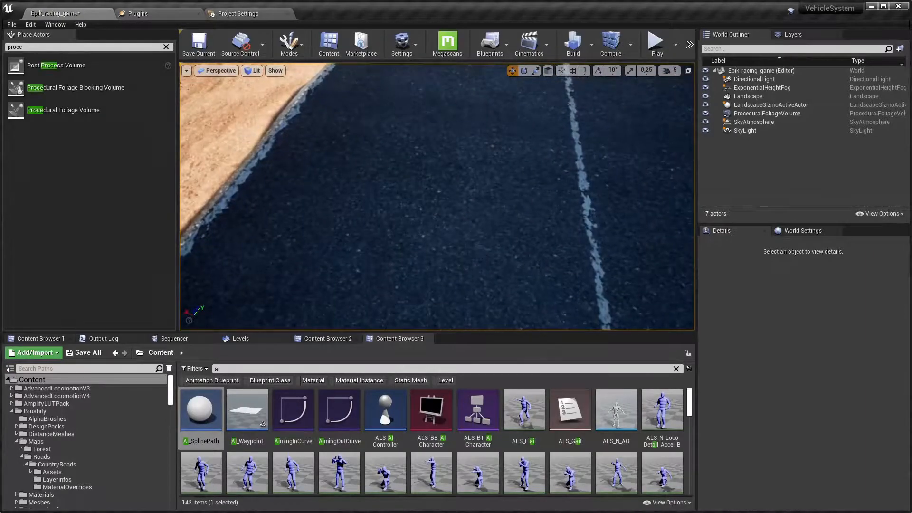
pyautogui.moveTo(213, 410)
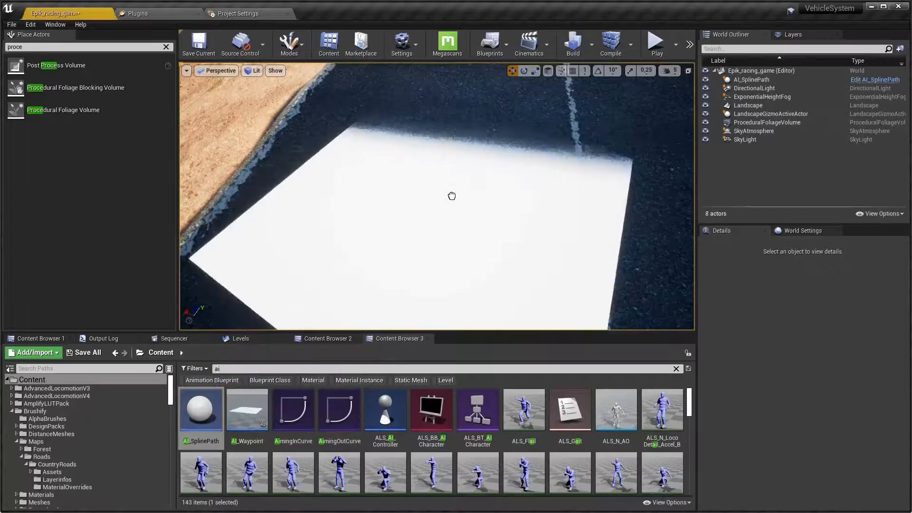
# - Select the placed AI_SplinePath and lay its spline points along the road loop
pyautogui.click(750, 79)
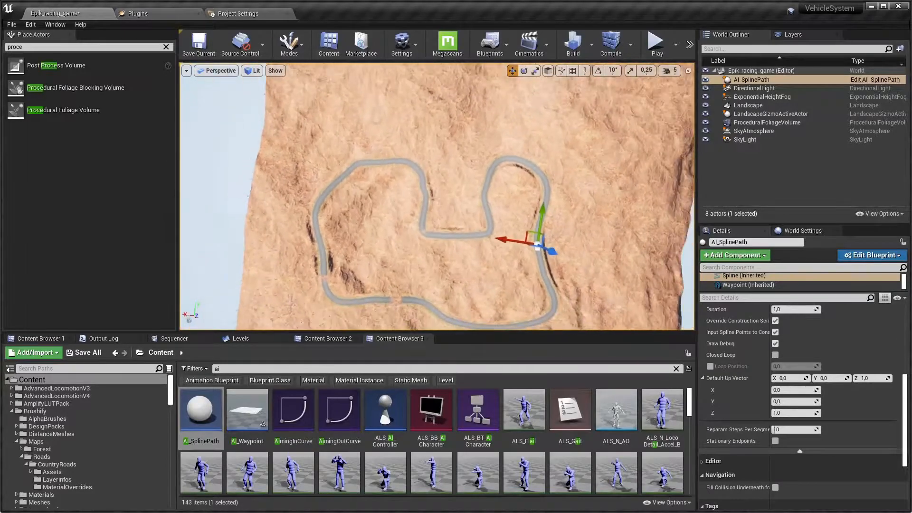
pyautogui.scroll(-3)
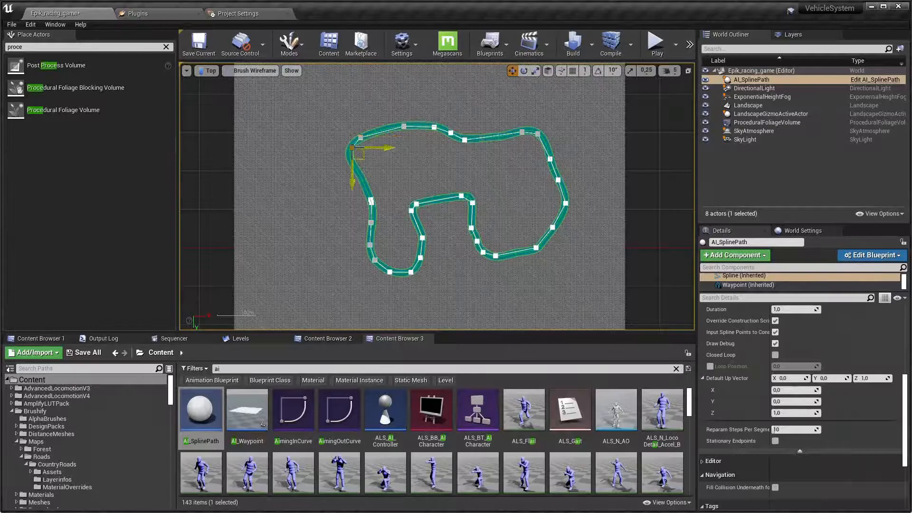
# - Close in on the spline start, then select the landscape and enter Landscape mode
pyautogui.moveTo(361, 148); pyautogui.dragTo(356, 169)
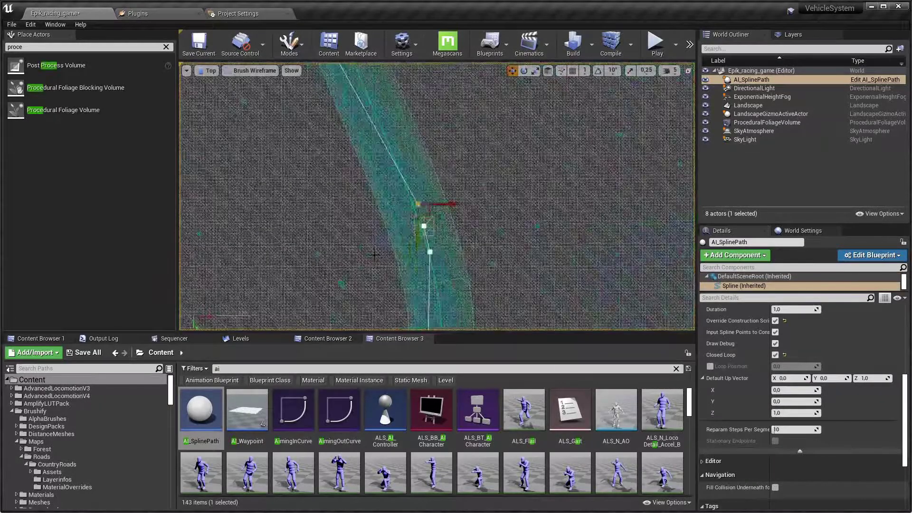
pyautogui.scroll(-3)
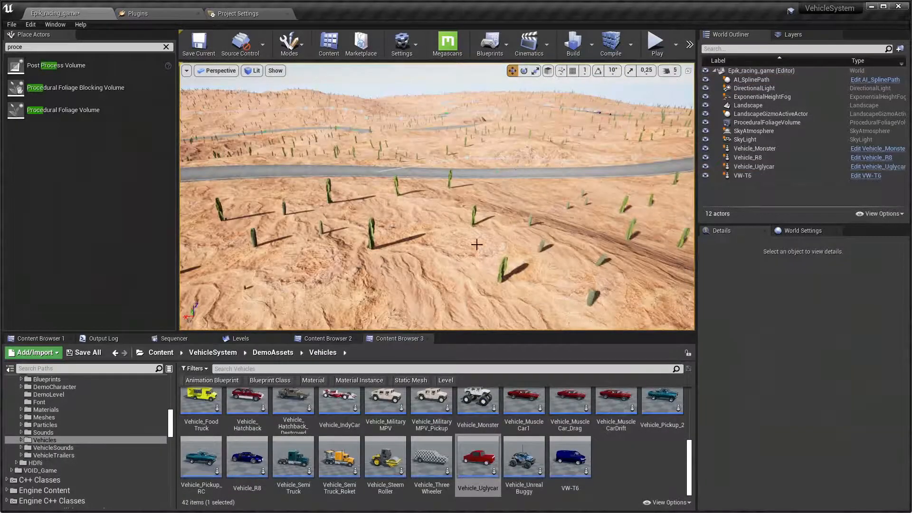
pyautogui.click(748, 106)
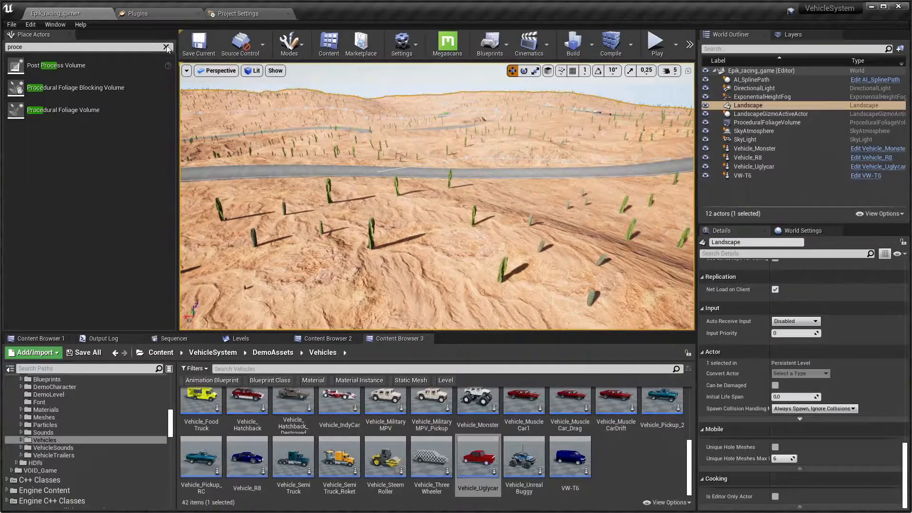
pyautogui.click(166, 48)
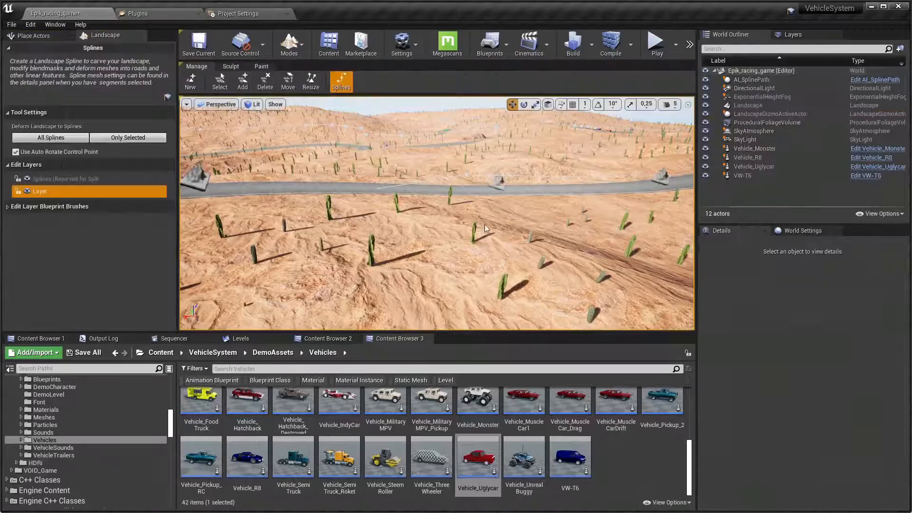
pyautogui.moveTo(41, 191)
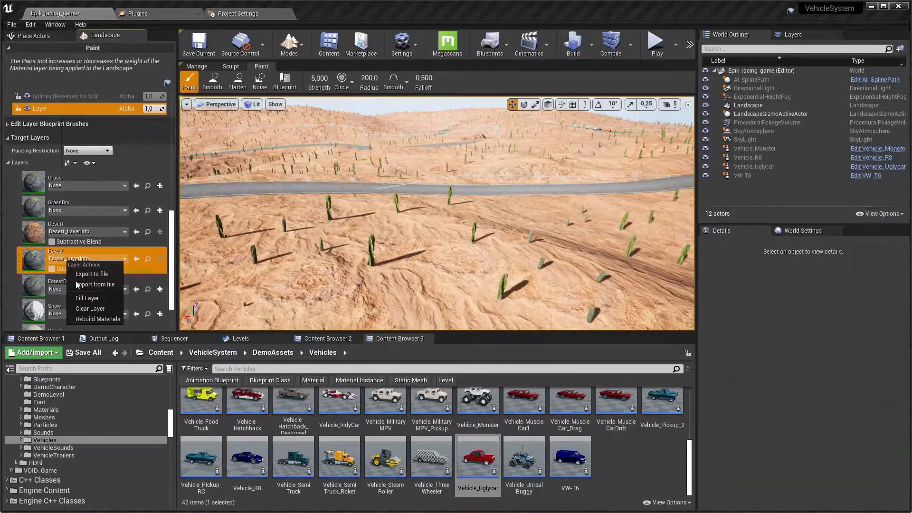
# - Fill the entire landscape with the Forest target layer
pyautogui.click(87, 298)
pyautogui.write('@')
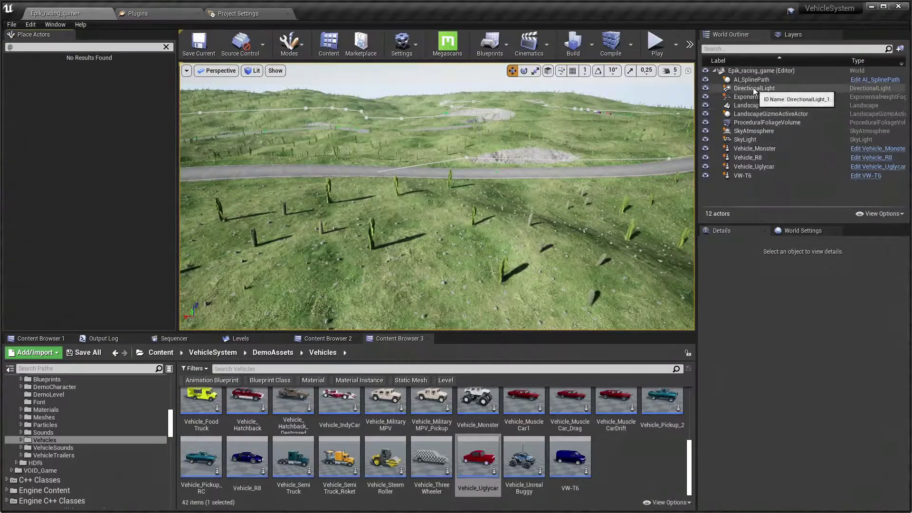
# - Set the ProceduralFoliageVolume's Foliage Spawner to Trees_Green
pyautogui.click(763, 97)
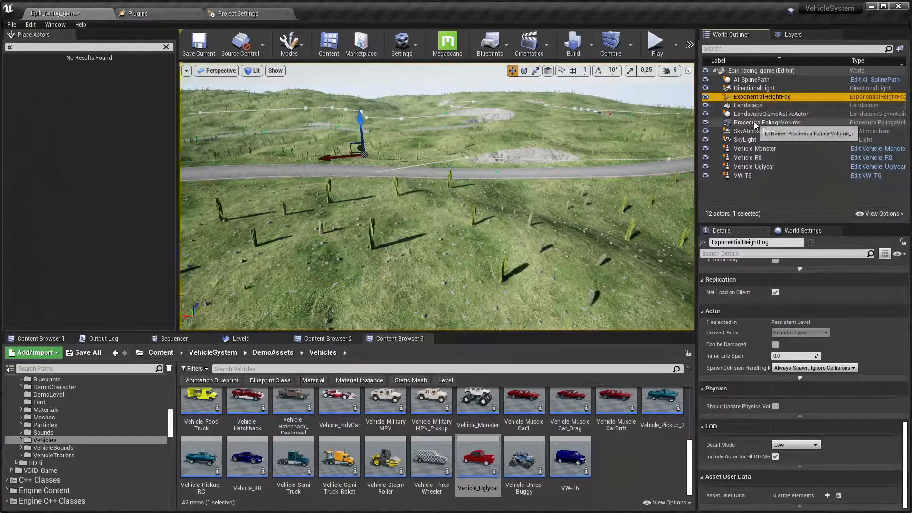
pyautogui.click(768, 123)
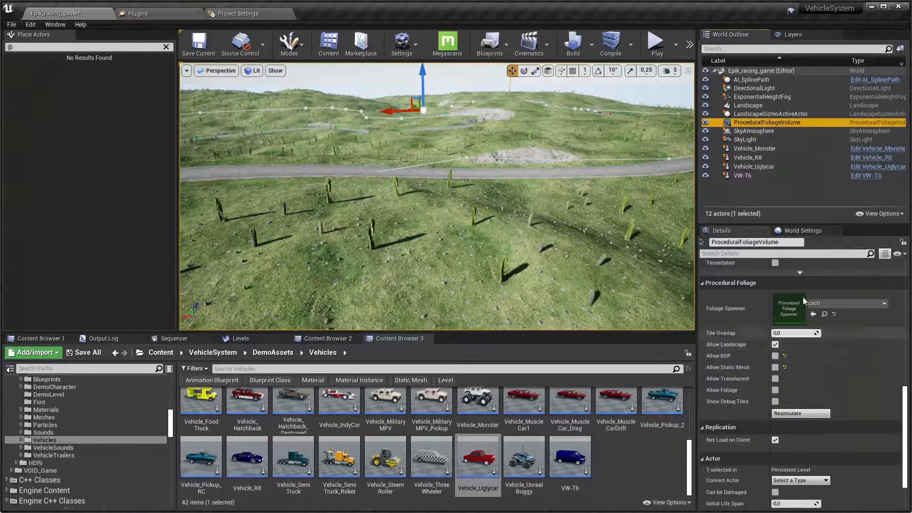
pyautogui.click(884, 303)
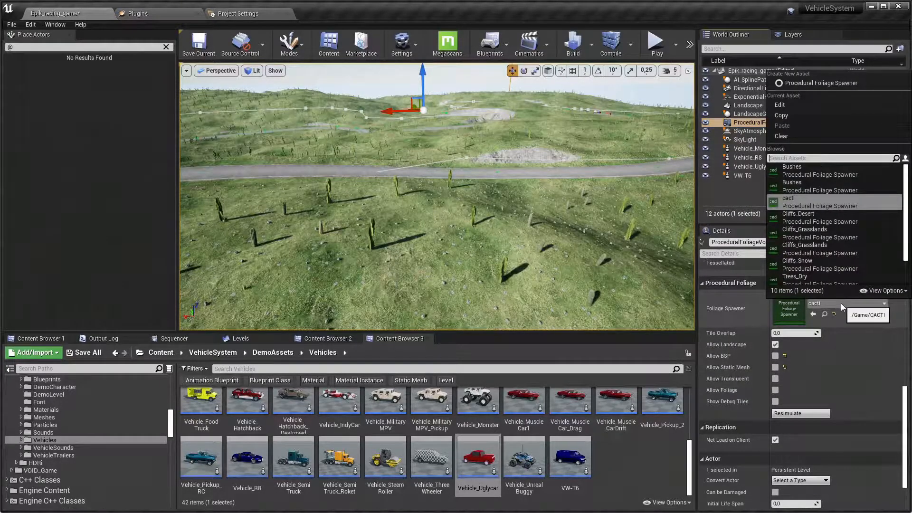
pyautogui.write('tree')
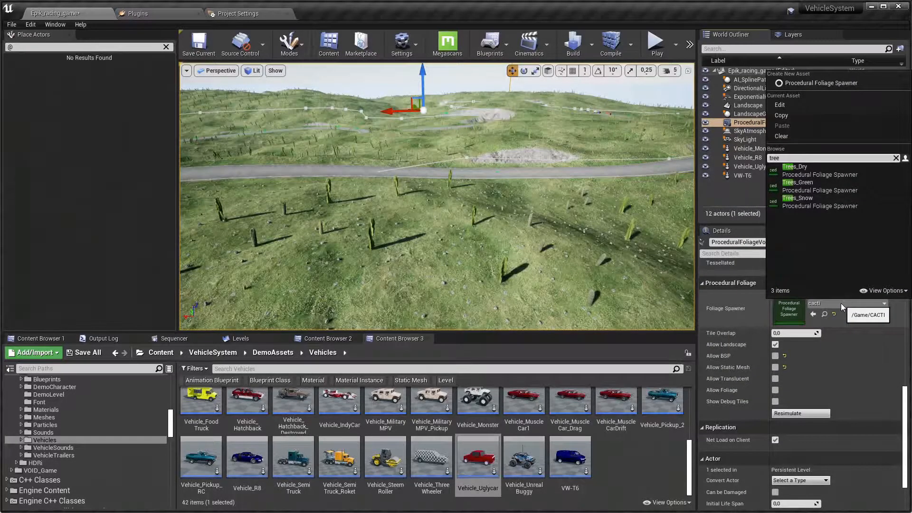
pyautogui.click(798, 182)
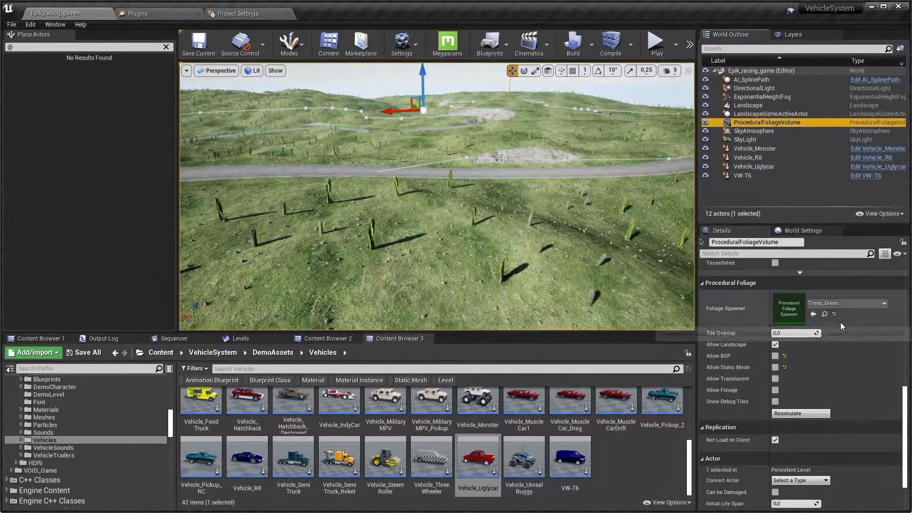
# - Browse to Trees_Green in the content and enter its FoliageTypes folder
pyautogui.click(824, 315)
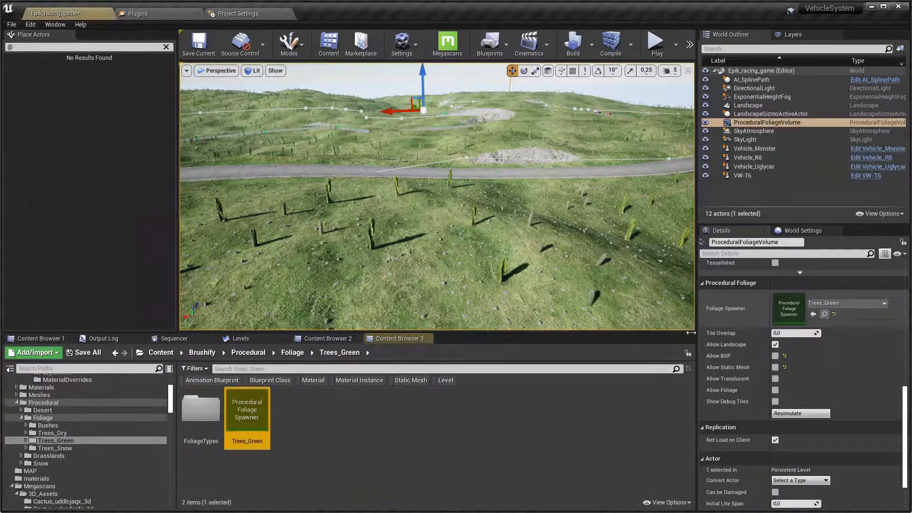
pyautogui.doubleClick(247, 408)
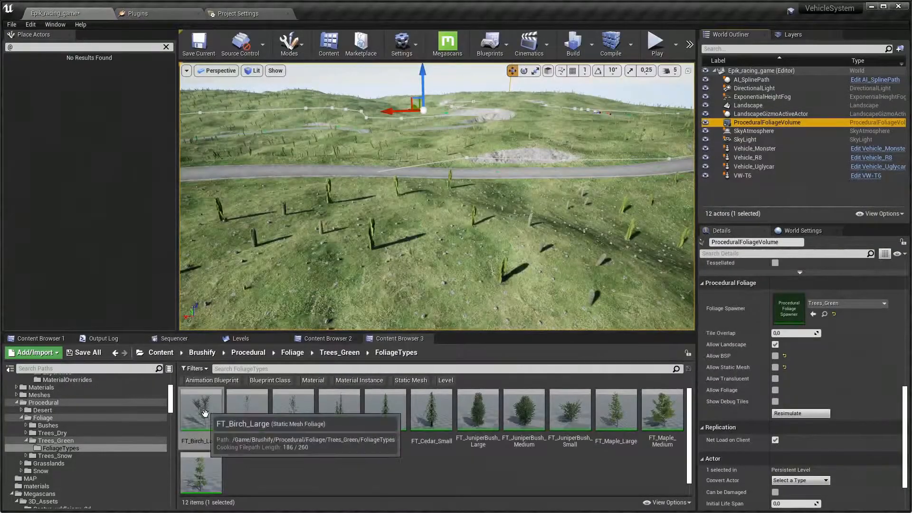
# - Bulk-edit the twelve tree foliage types to exclude the RemoveProcedural landscape layer
pyautogui.rightClick(201, 471)
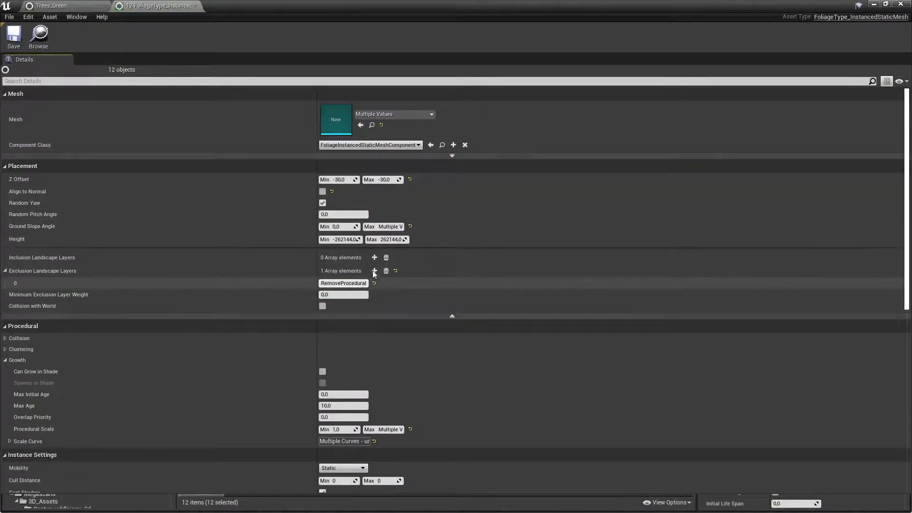
pyautogui.click(52, 6)
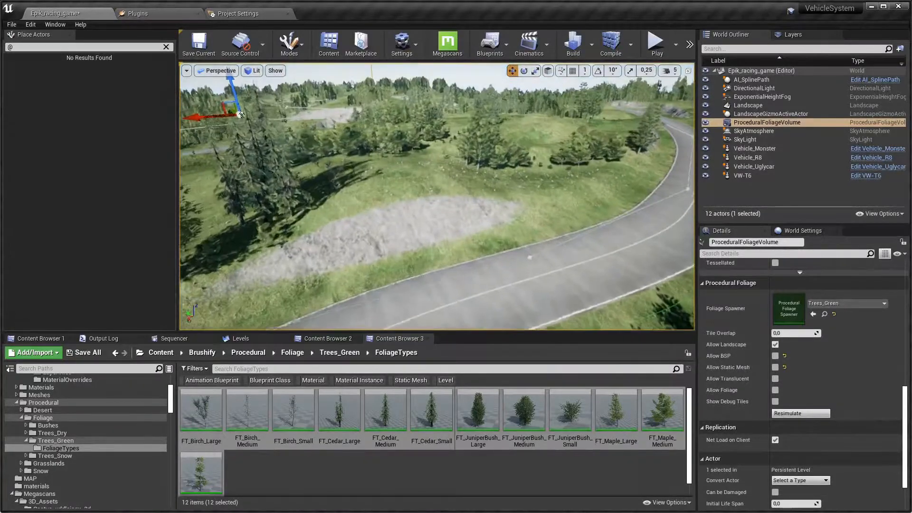
# - Start a Play session and drive the VW-T6 van along the forest road
pyautogui.click(655, 44)
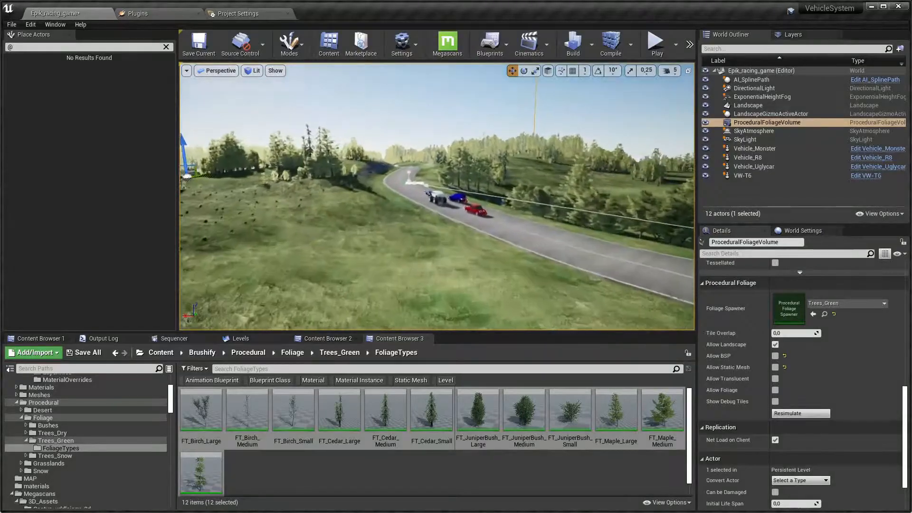
pyautogui.click(655, 44)
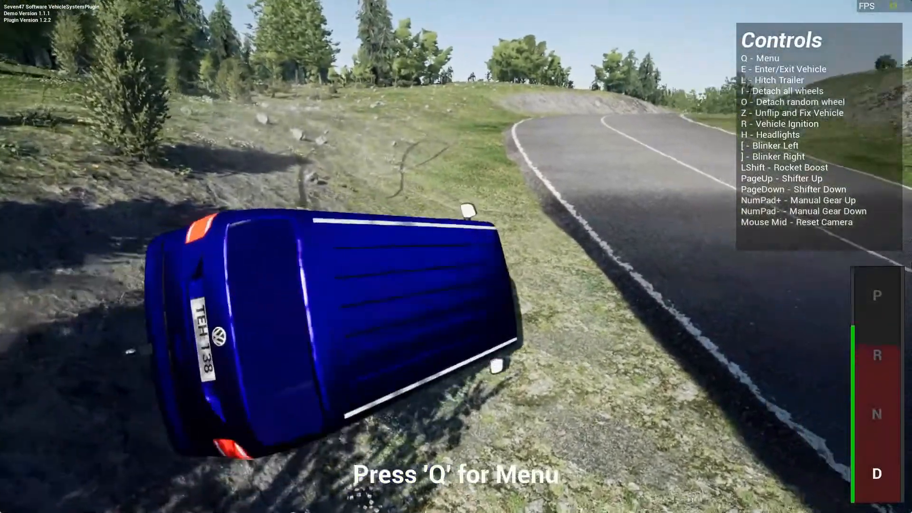
# - Stop the play session and return to the Landscape Paint target layers
pyautogui.press('z')
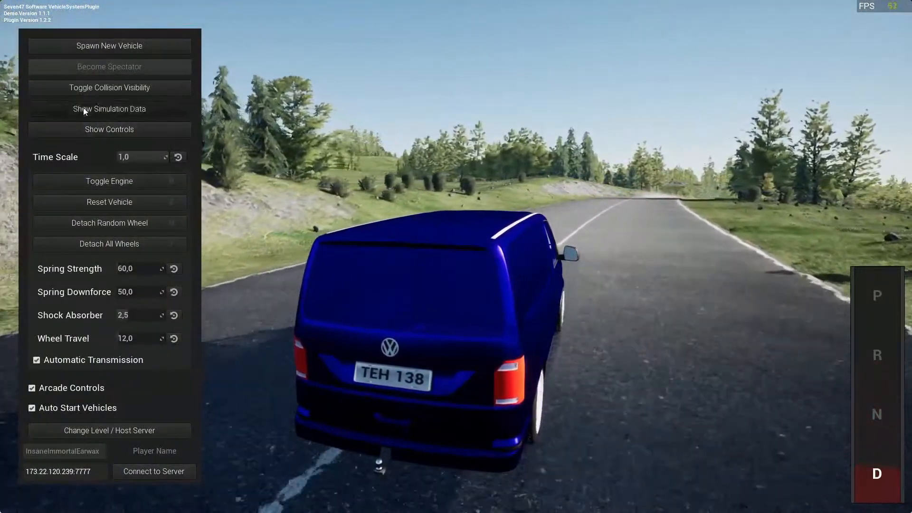
pyautogui.click(109, 108)
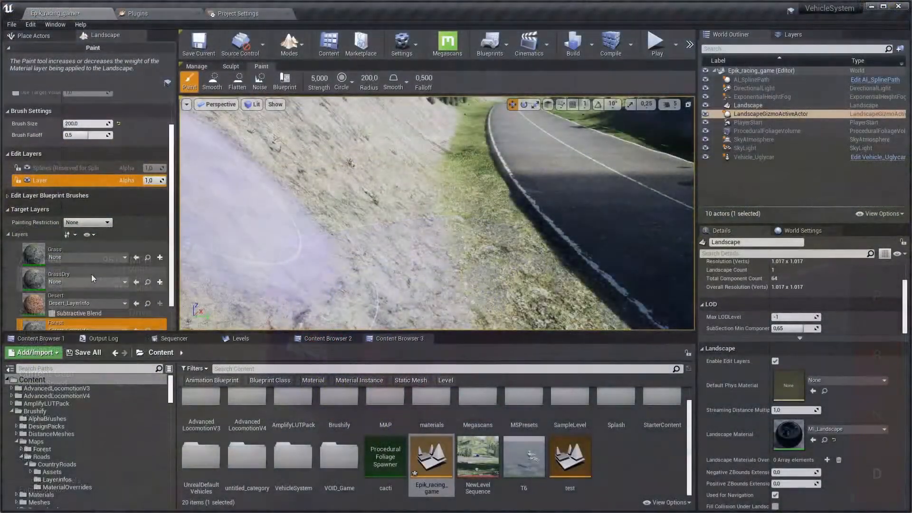
# - Assign Surface_Dirt as the Phys Material of the Forest_LayerInfo asset
pyautogui.click(147, 285)
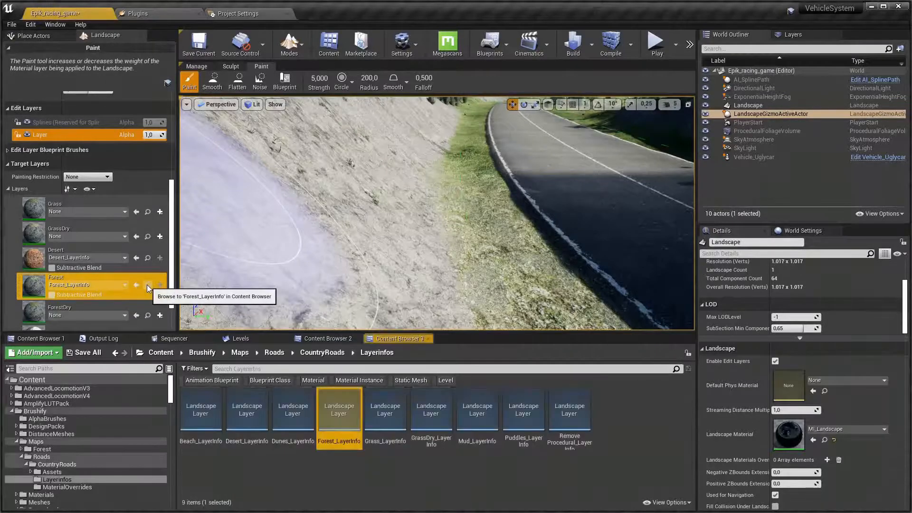
pyautogui.doubleClick(338, 408)
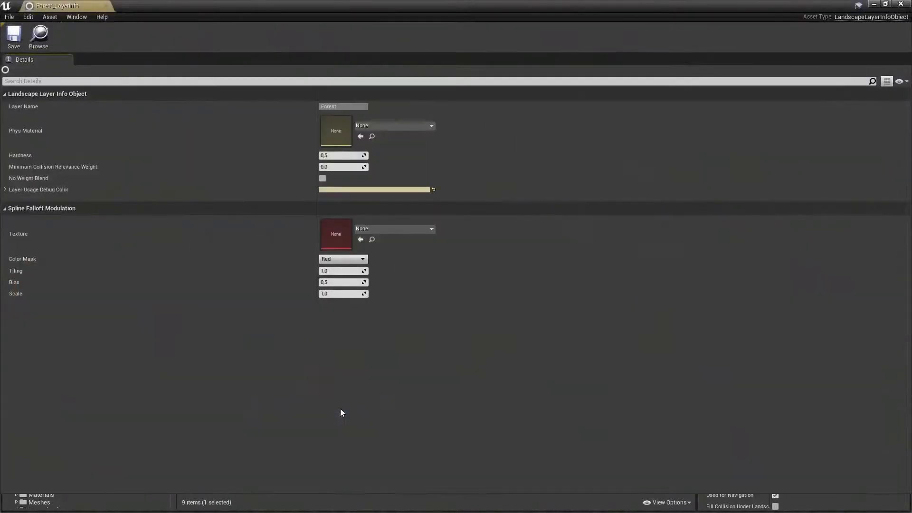
pyautogui.click(432, 126)
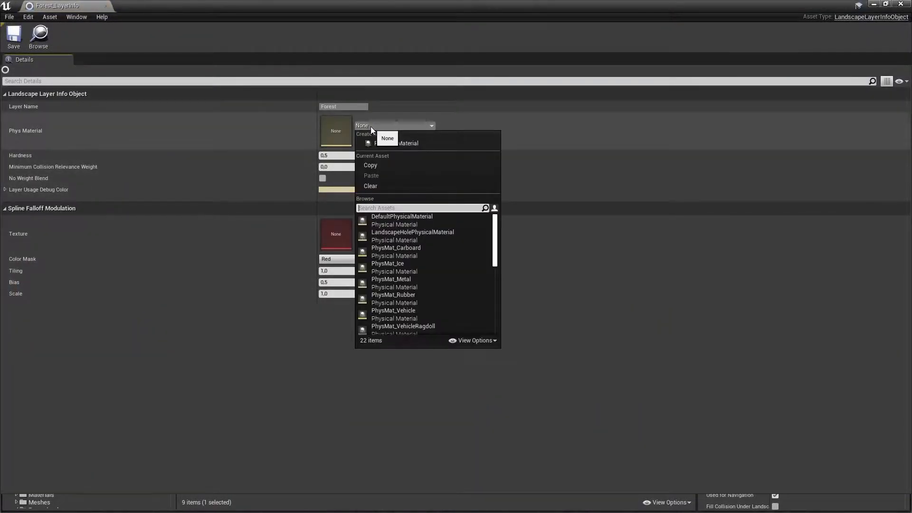
pyautogui.write('dirt')
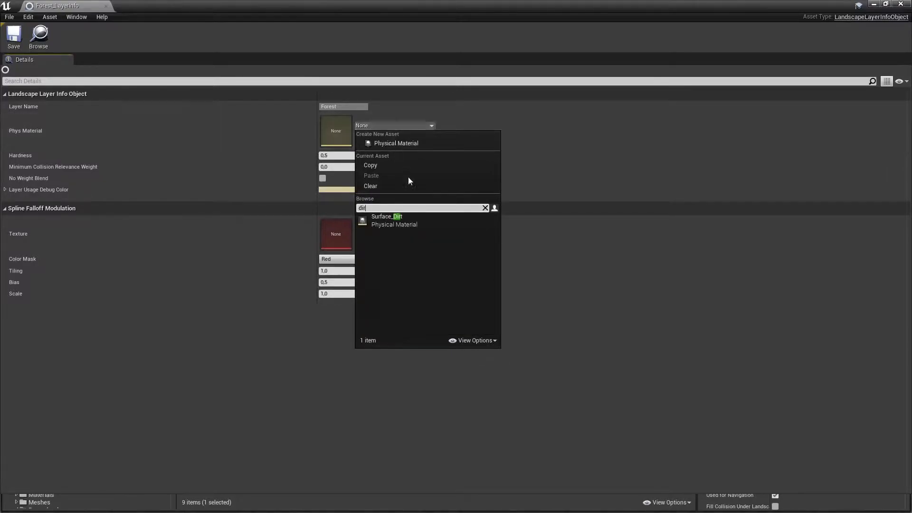
pyautogui.click(387, 220)
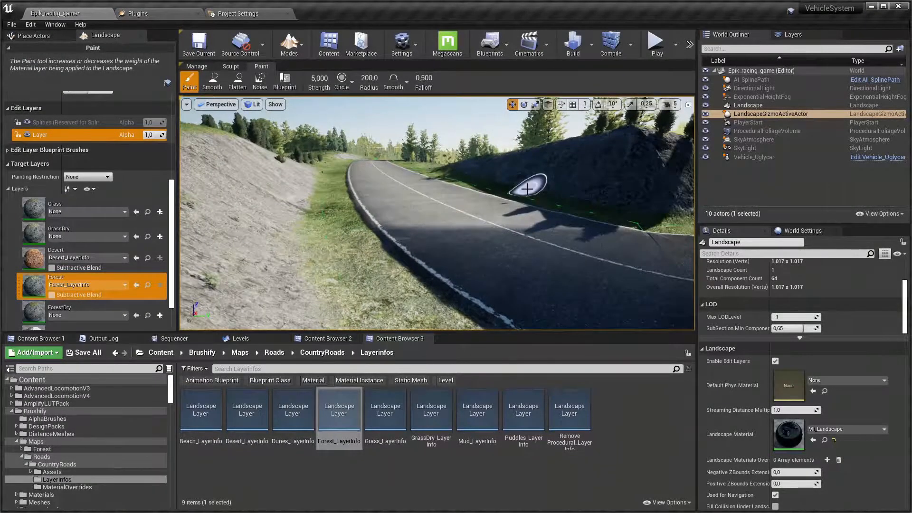
pyautogui.click(654, 43)
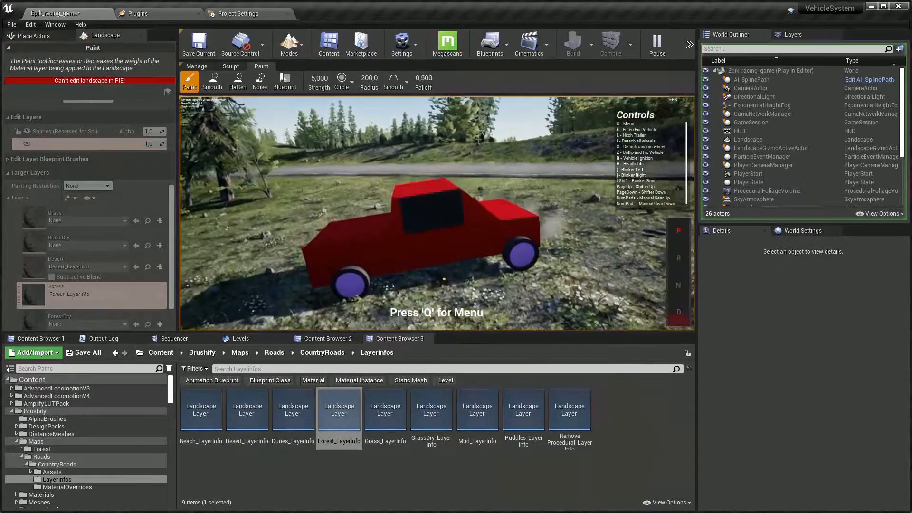
pyautogui.click(656, 43)
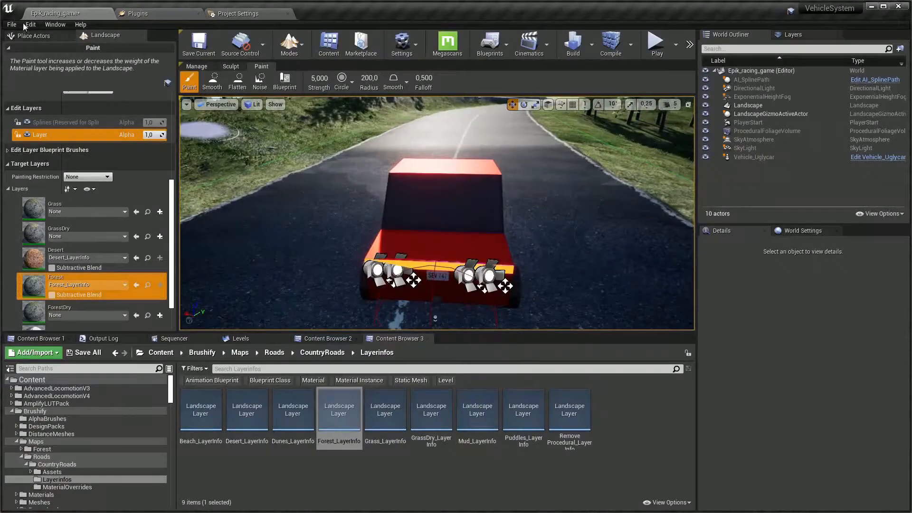
pyautogui.moveTo(142, 14)
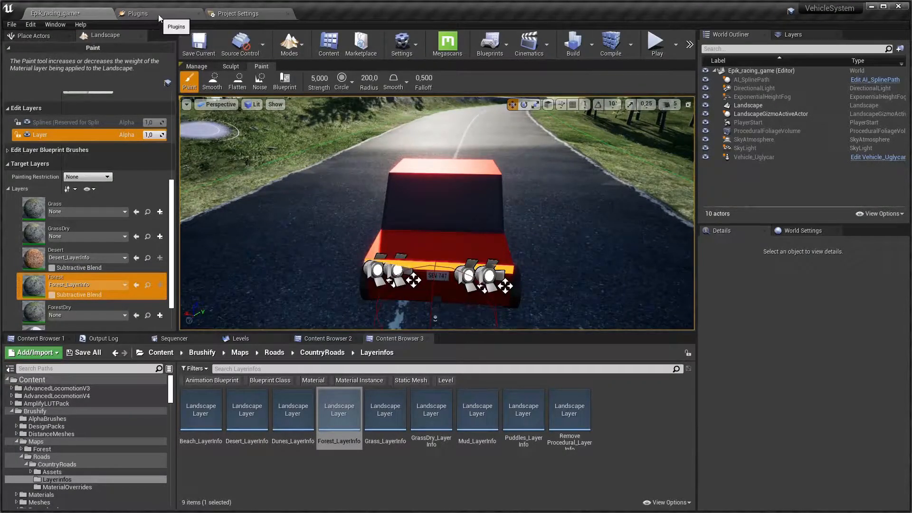
pyautogui.moveTo(89, 352)
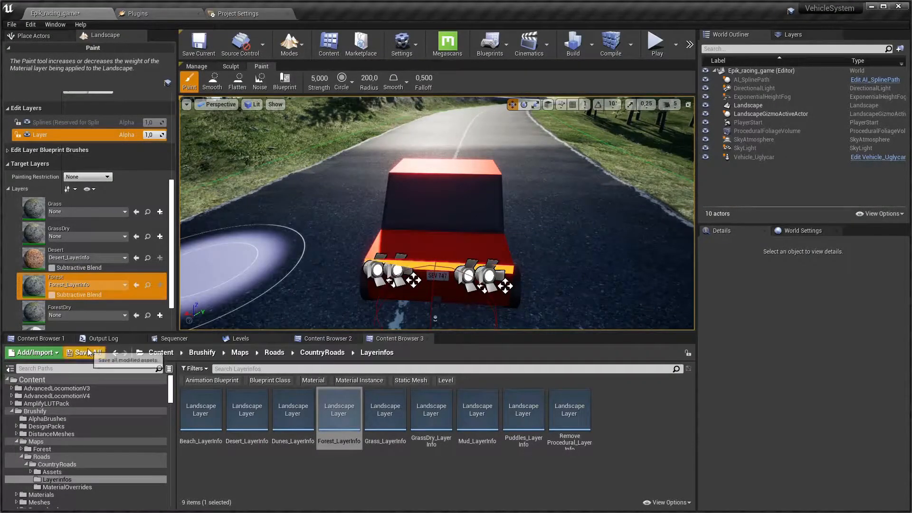
# - Save all modified assets and switch to Project Settings
pyautogui.click(85, 353)
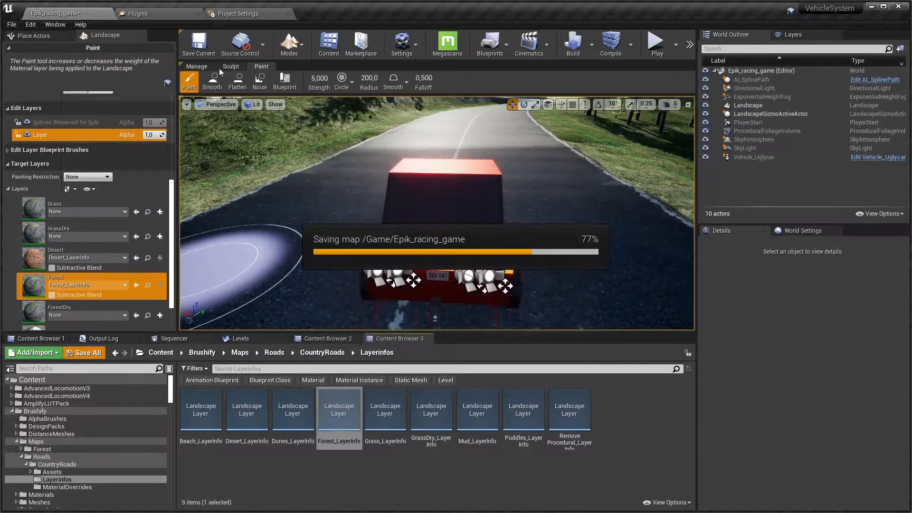
pyautogui.click(239, 13)
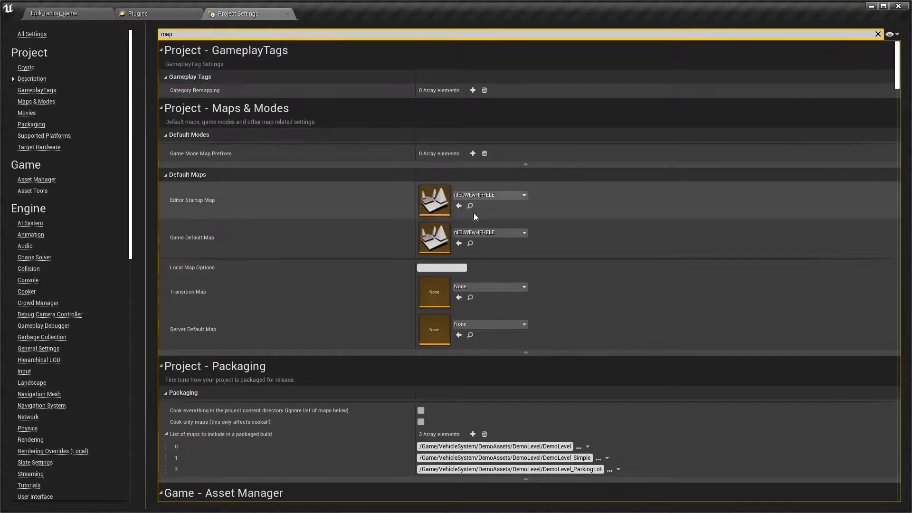
# - Set Game Default Map to Epik_racing_game in the Maps & Modes settings
pyautogui.click(522, 194)
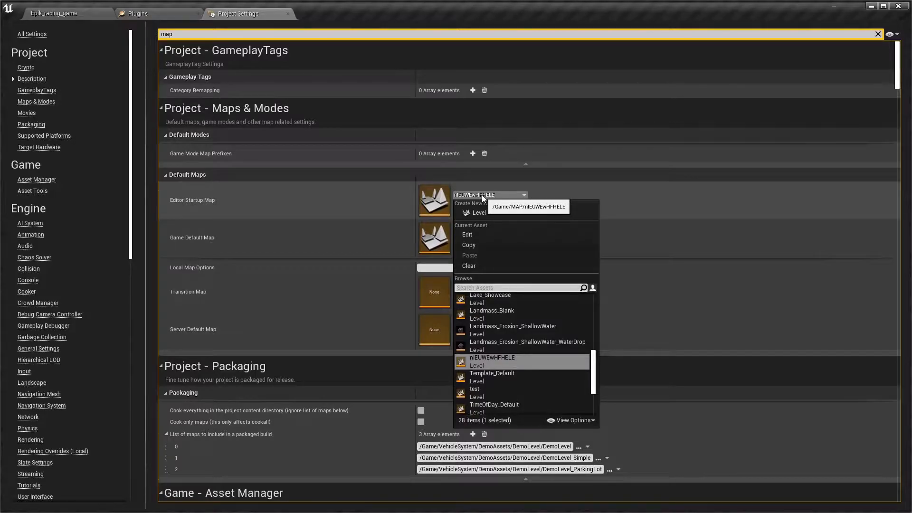
pyautogui.click(523, 232)
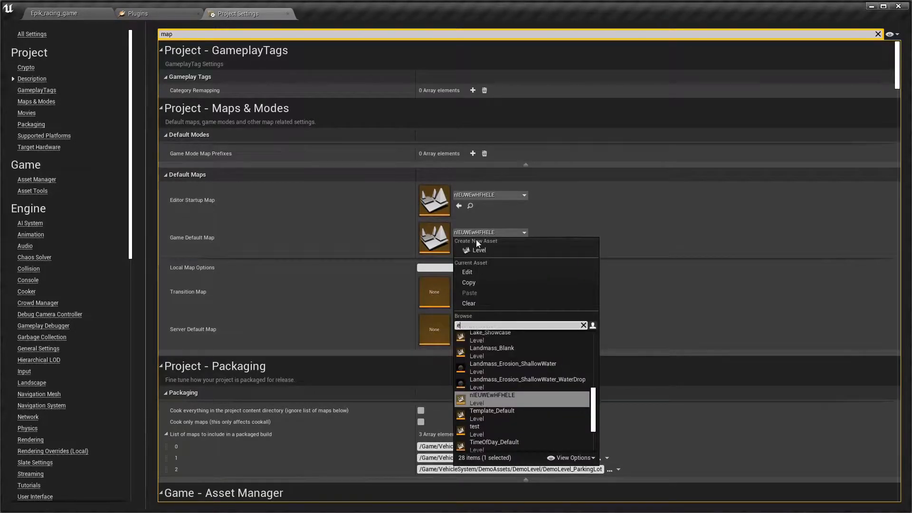
pyautogui.write('pi')
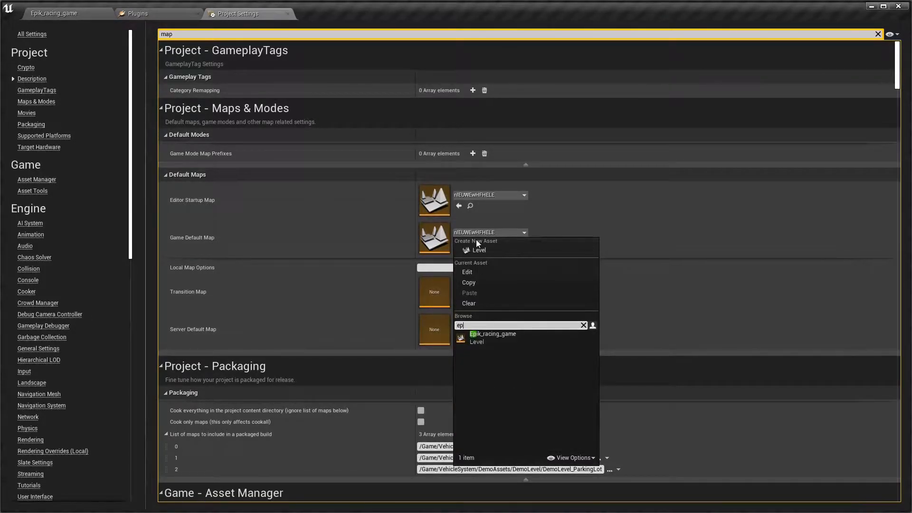
pyautogui.click(493, 334)
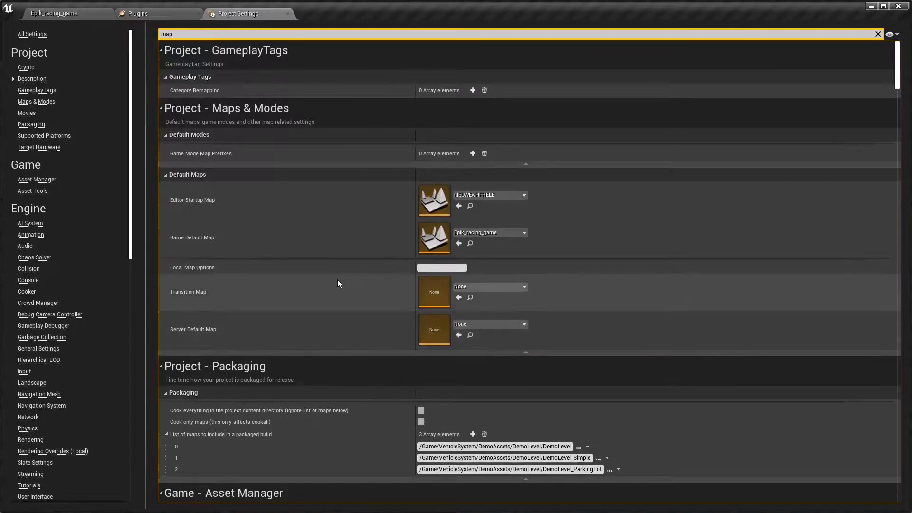
pyautogui.scroll(-3)
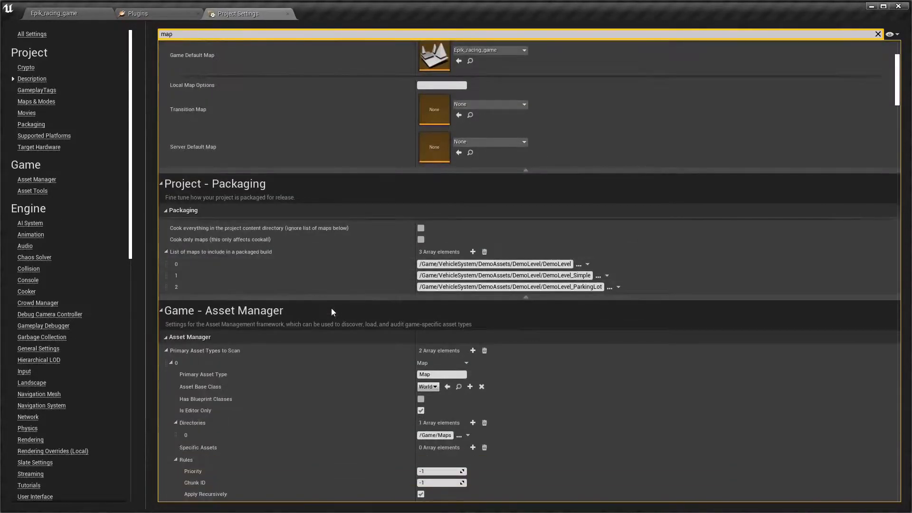
pyautogui.moveTo(327, 322)
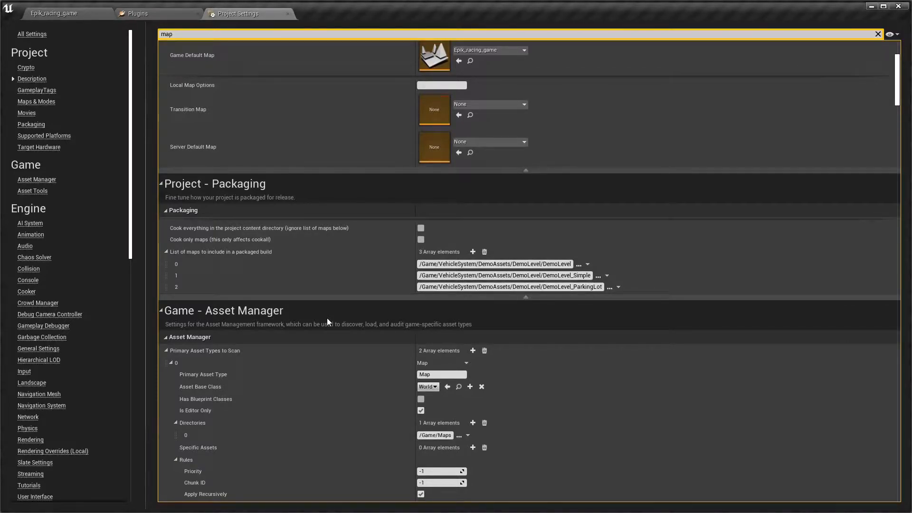
pyautogui.moveTo(224, 227)
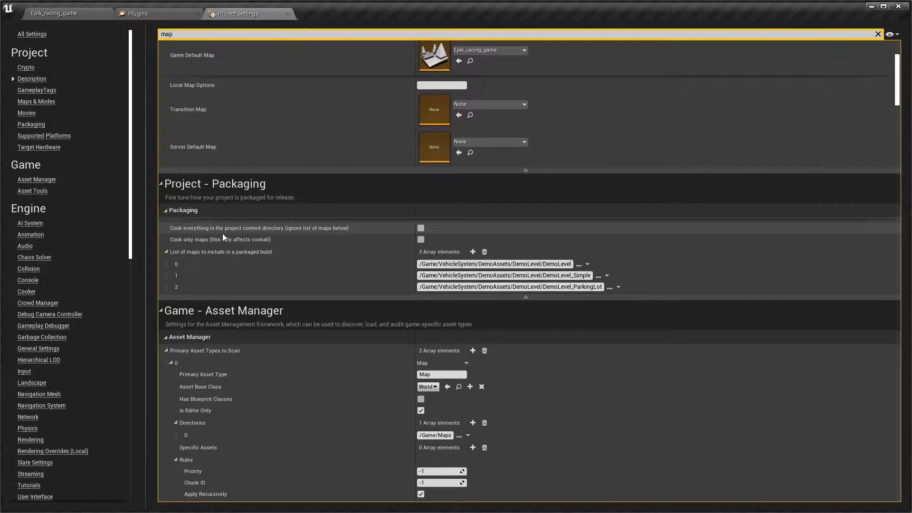
pyautogui.moveTo(220, 239)
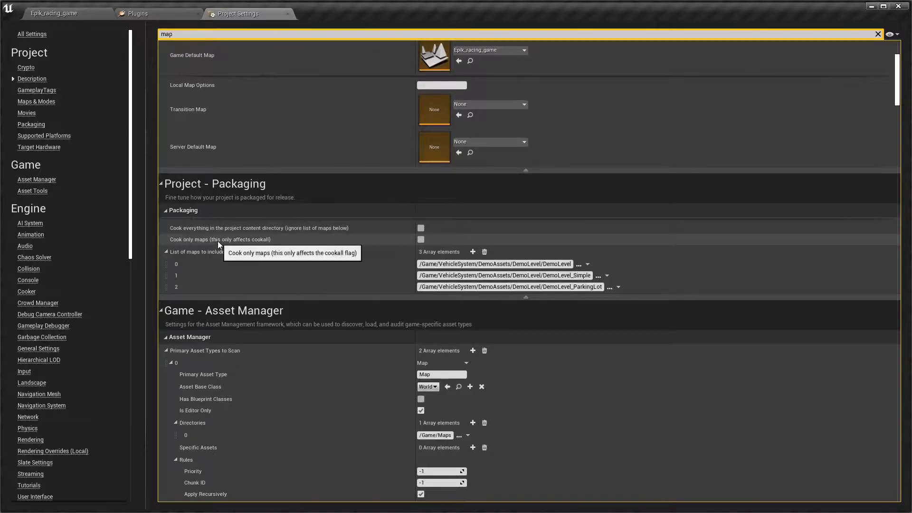
# - Enable cook-only-maps and add a fourth entry to the packaged maps list
pyautogui.click(421, 240)
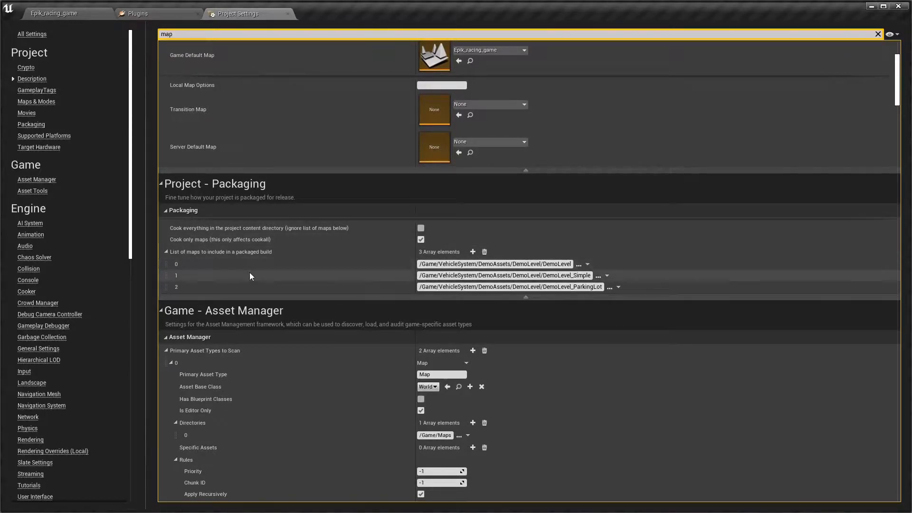
pyautogui.click(472, 251)
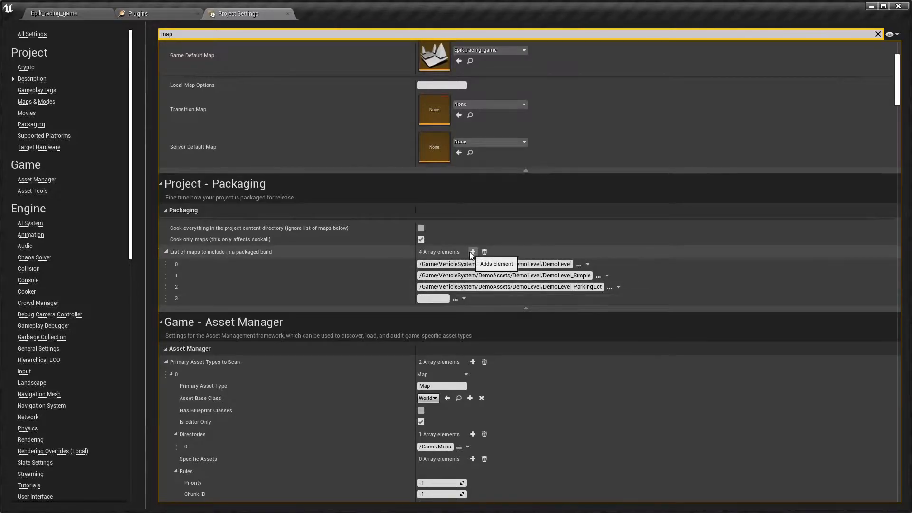
pyautogui.click(472, 252)
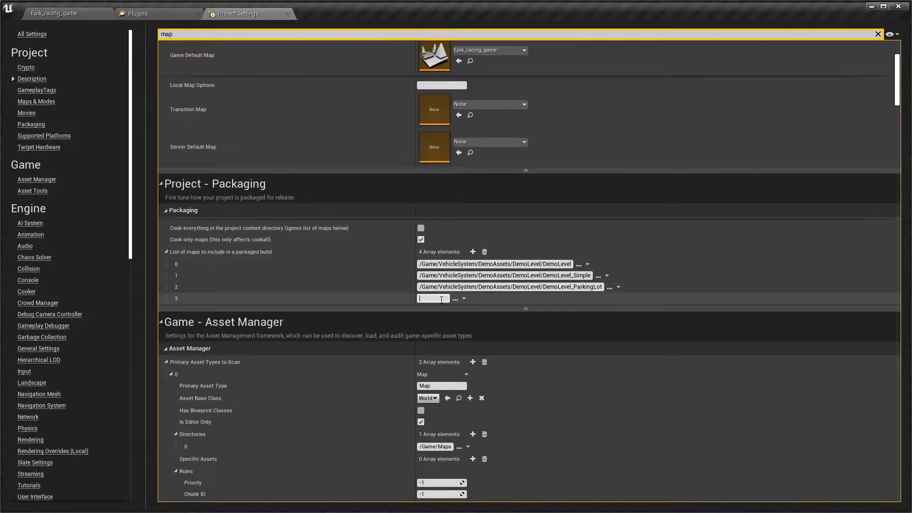
pyautogui.moveTo(577, 324)
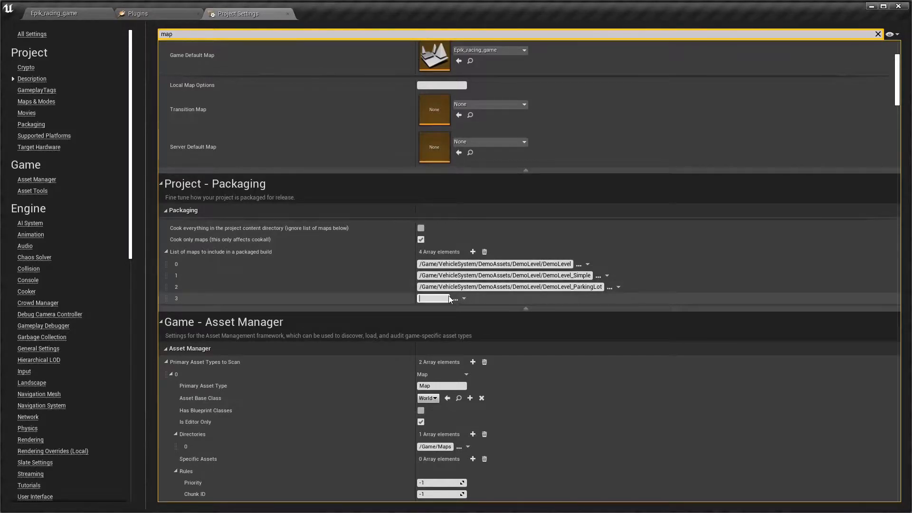
# - Cancel the map file picker and begin typing the path /game/E into the new entry
pyautogui.click(457, 298)
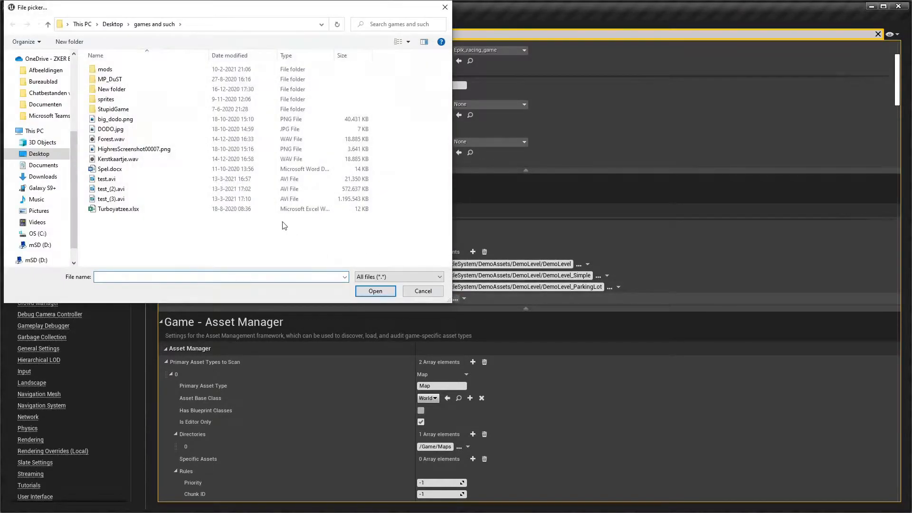
pyautogui.click(422, 291)
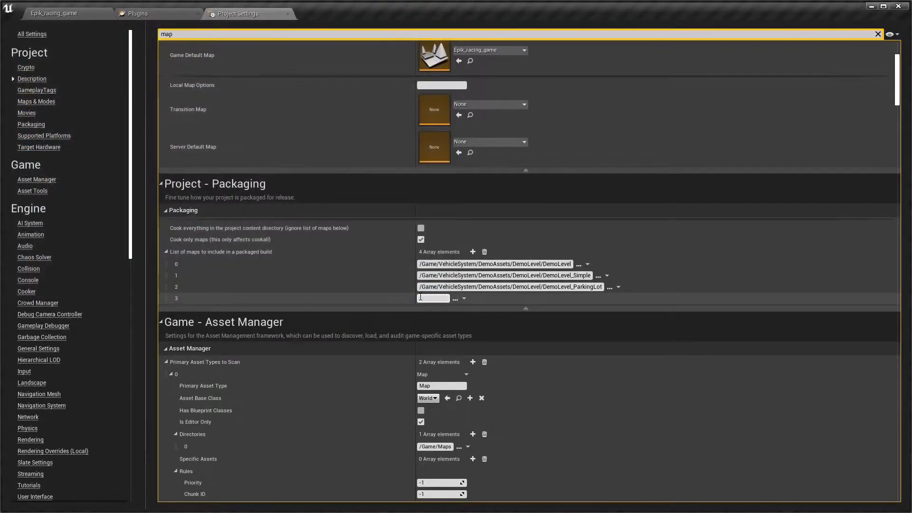
pyautogui.write('/game')
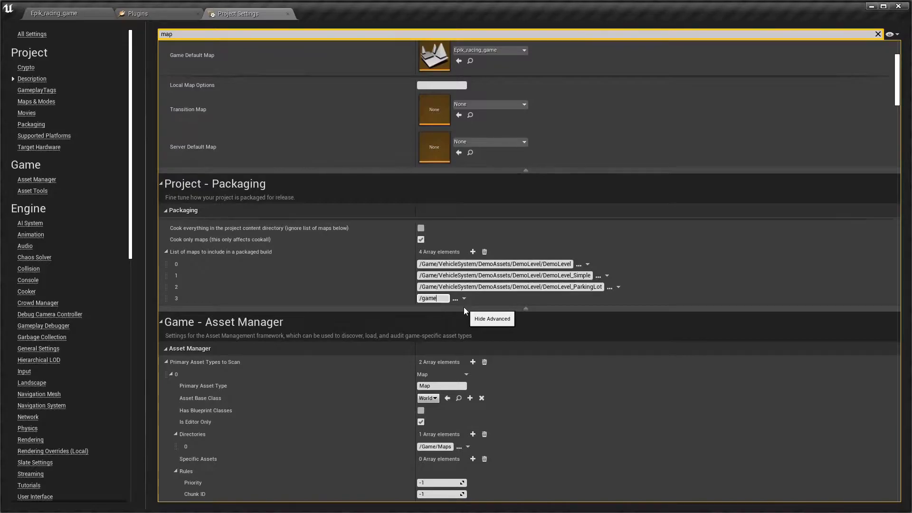
pyautogui.write('/Epic')
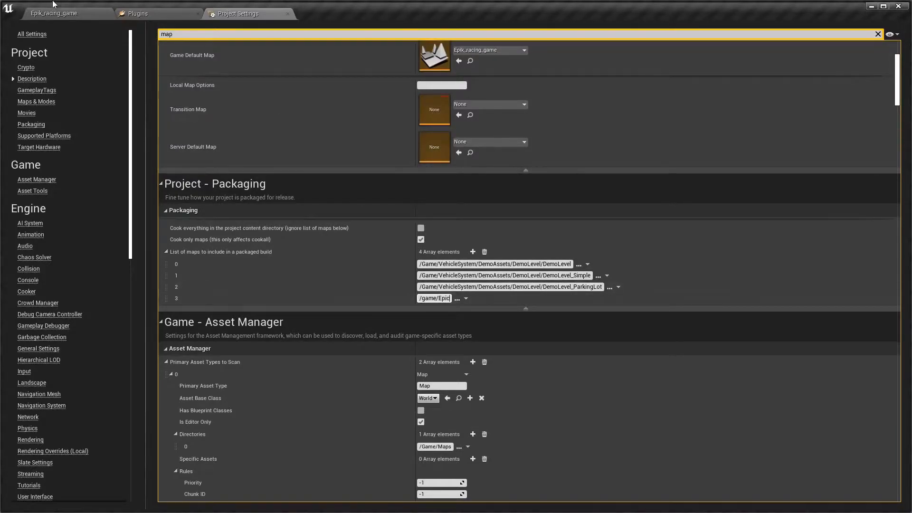
# - Check the map name in the level editor's top-level Content folder
pyautogui.click(53, 12)
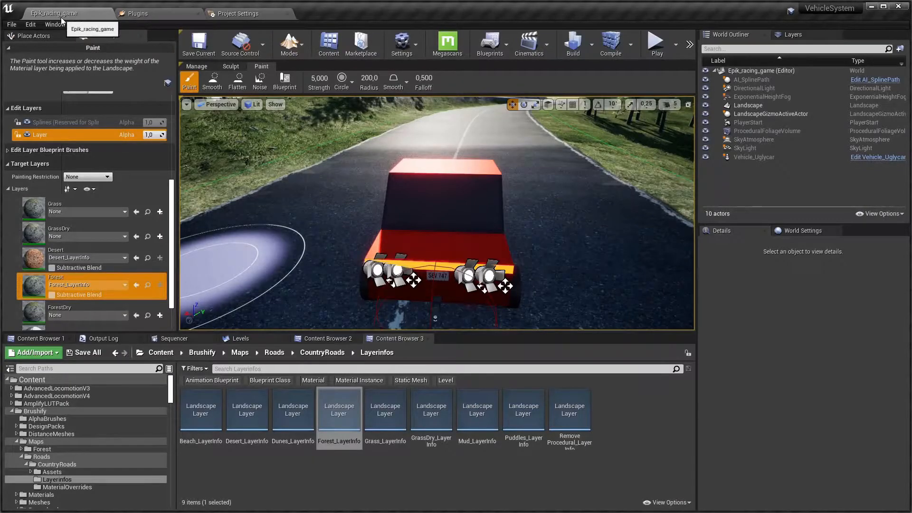
pyautogui.click(160, 353)
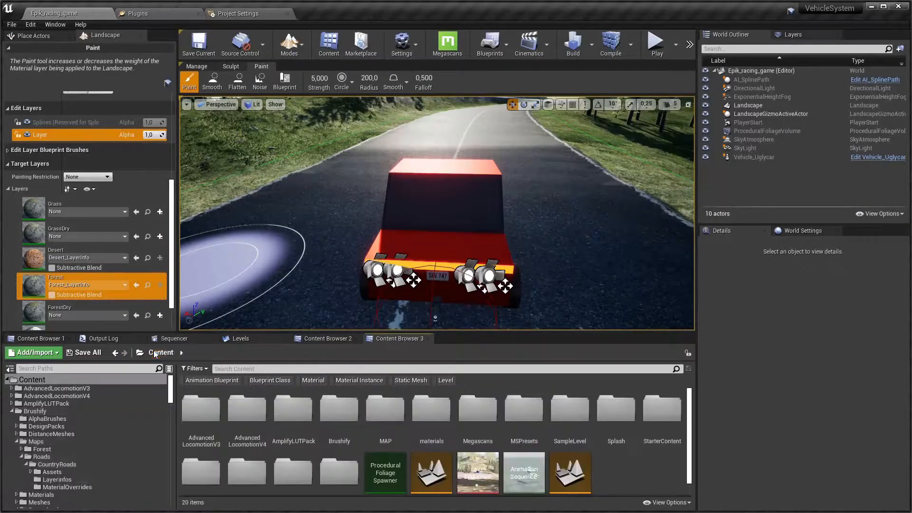
pyautogui.scroll(-3)
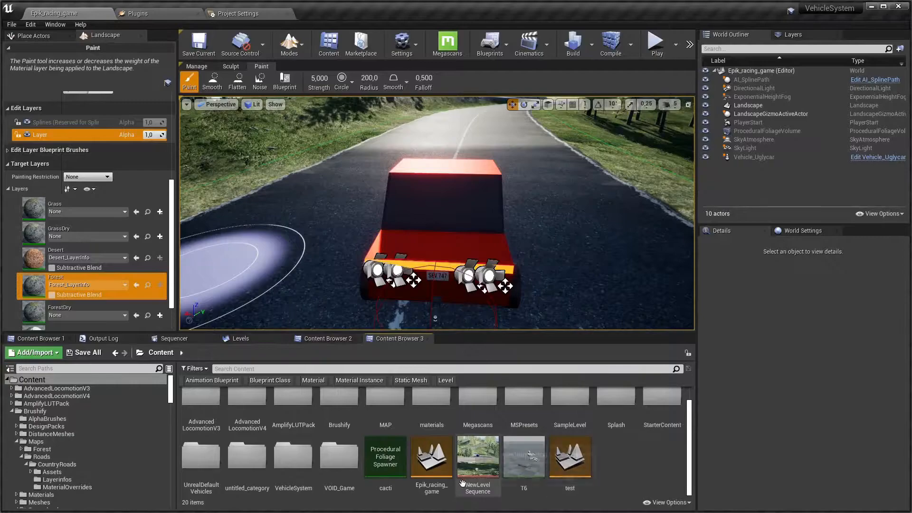
pyautogui.click(432, 458)
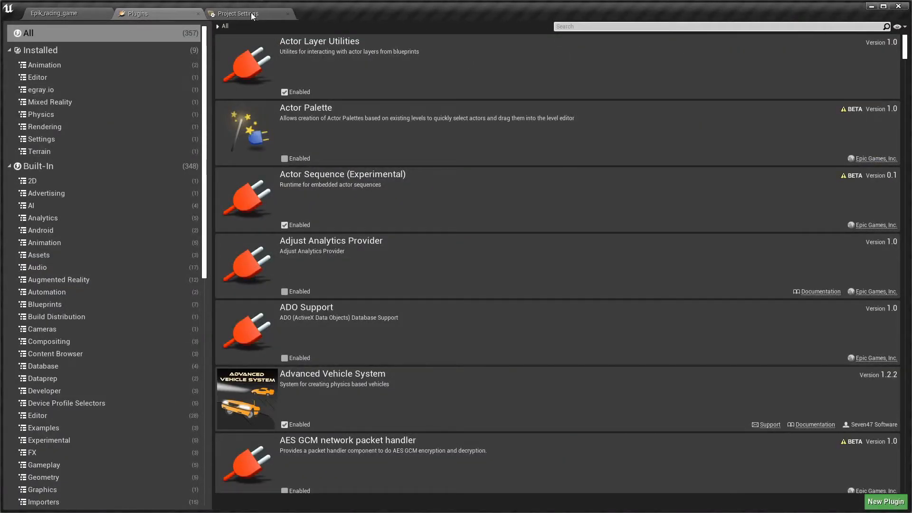
# - Complete the fourth packaged-map entry as /game/Epik_racing_game in Project Settings
pyautogui.click(238, 14)
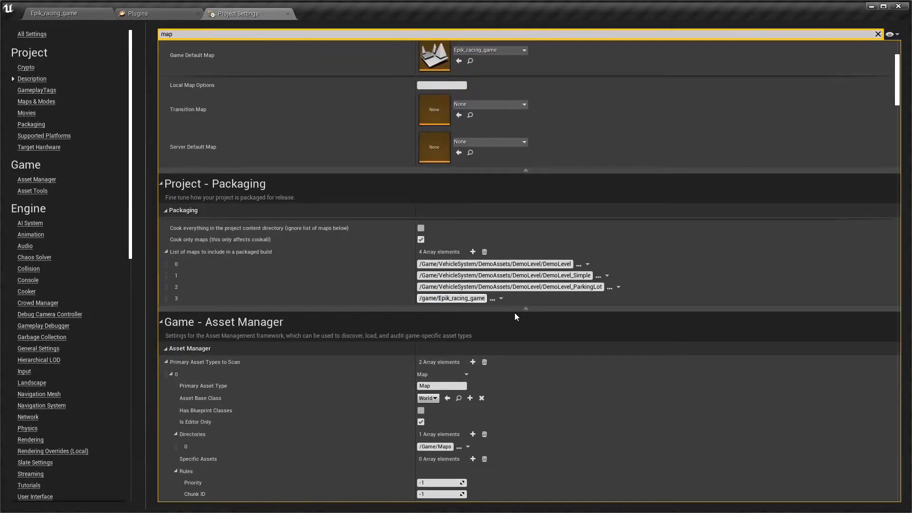
pyautogui.moveTo(326, 286)
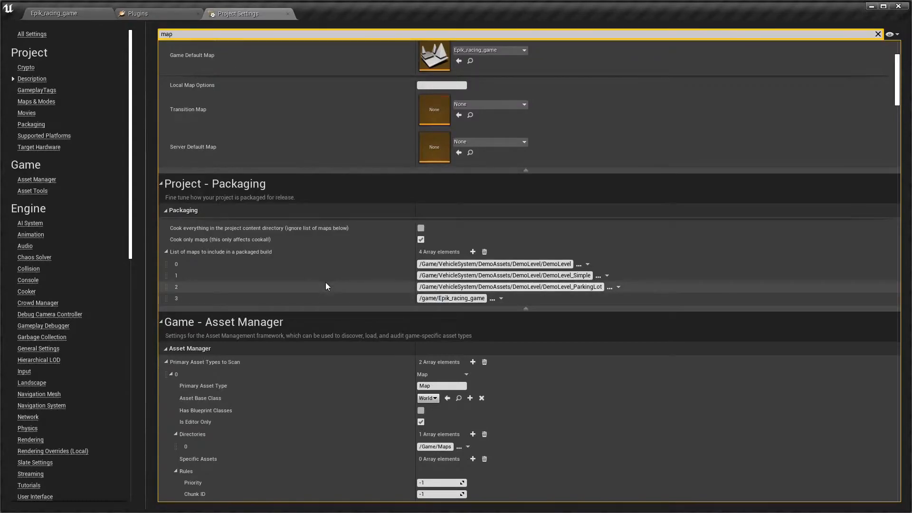
pyautogui.moveTo(309, 258)
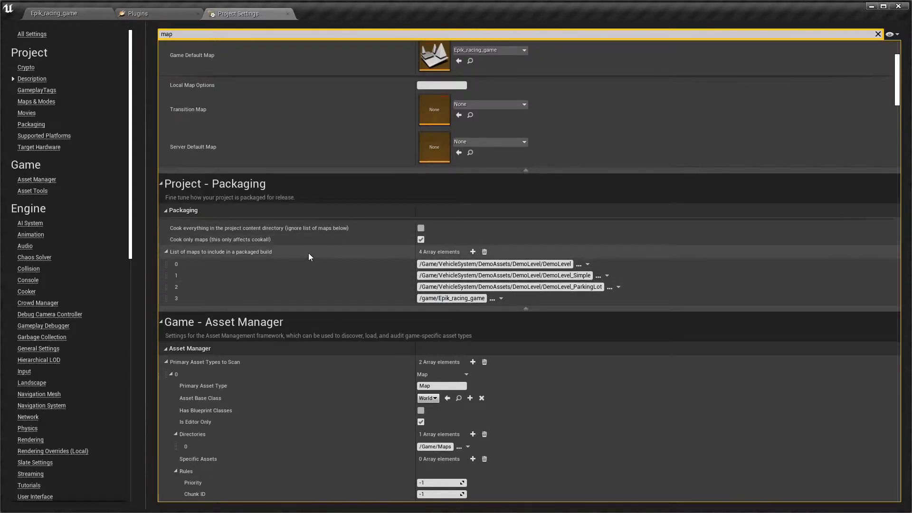
pyautogui.scroll(-3)
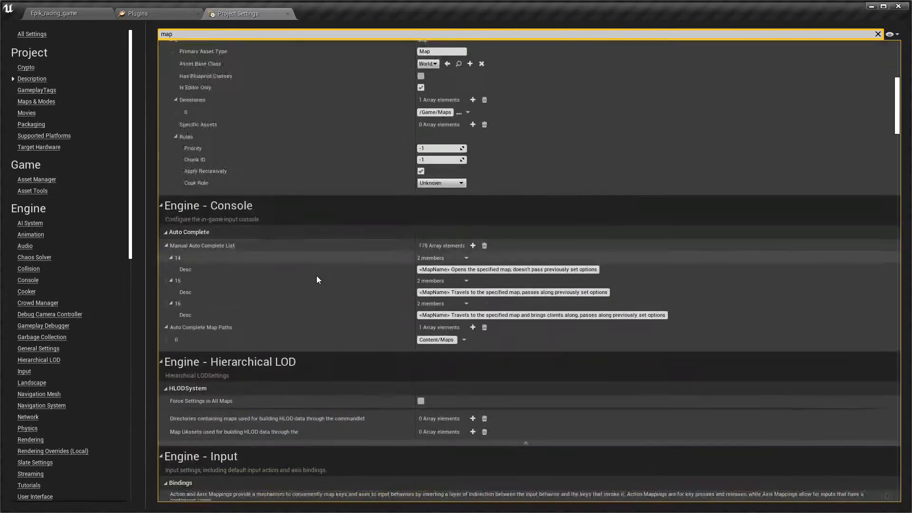
pyautogui.scroll(-3)
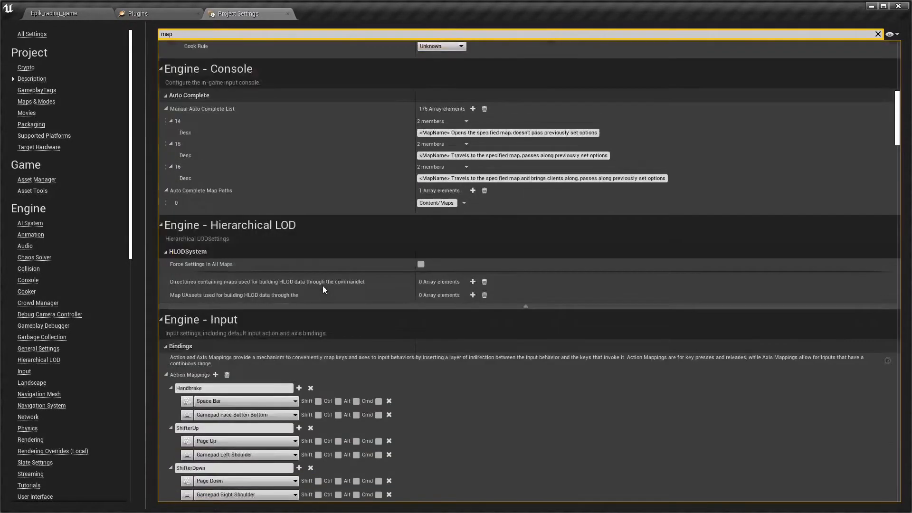
pyautogui.scroll(-3)
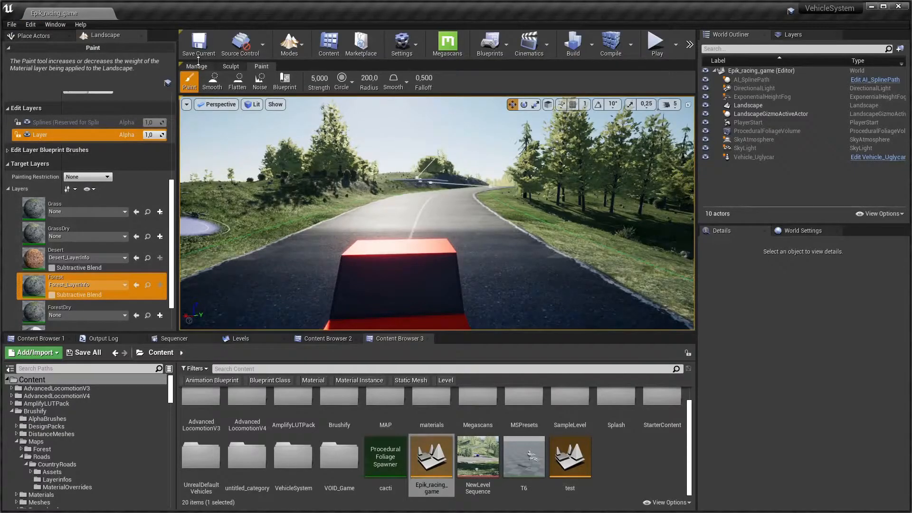
# - Start packaging the project for Windows 64-bit from the File menu
pyautogui.click(341, 82)
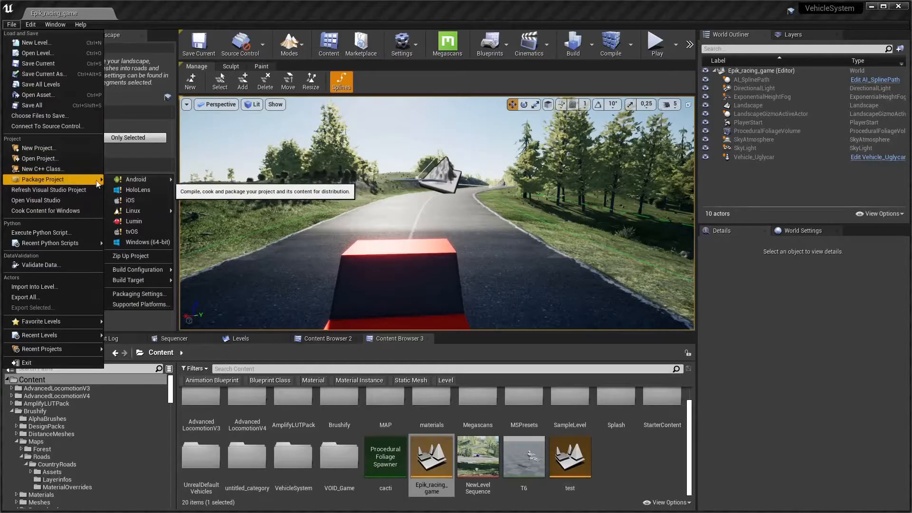
pyautogui.moveTo(138, 256)
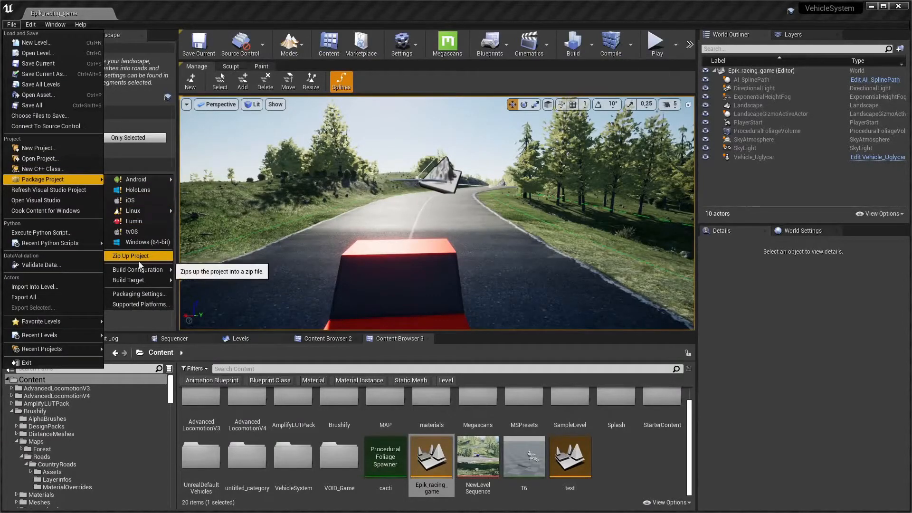
pyautogui.moveTo(131, 280)
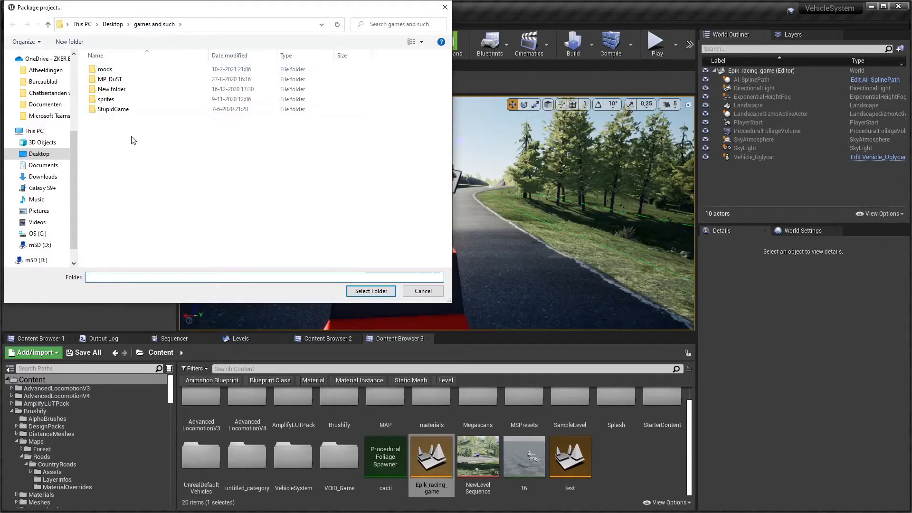
# - Create a new output folder free_epik_racing_game and select it, starting Windows 64-bit packaging
pyautogui.rightClick(132, 140)
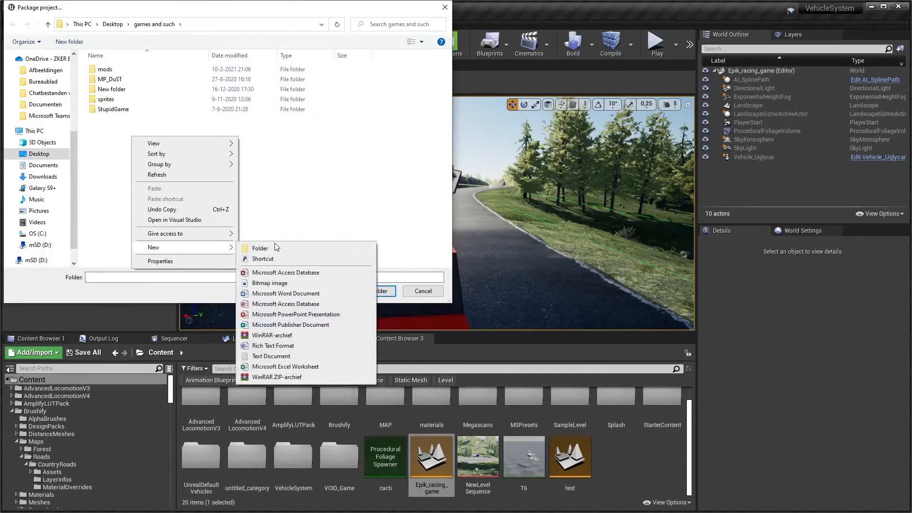
pyautogui.click(259, 248)
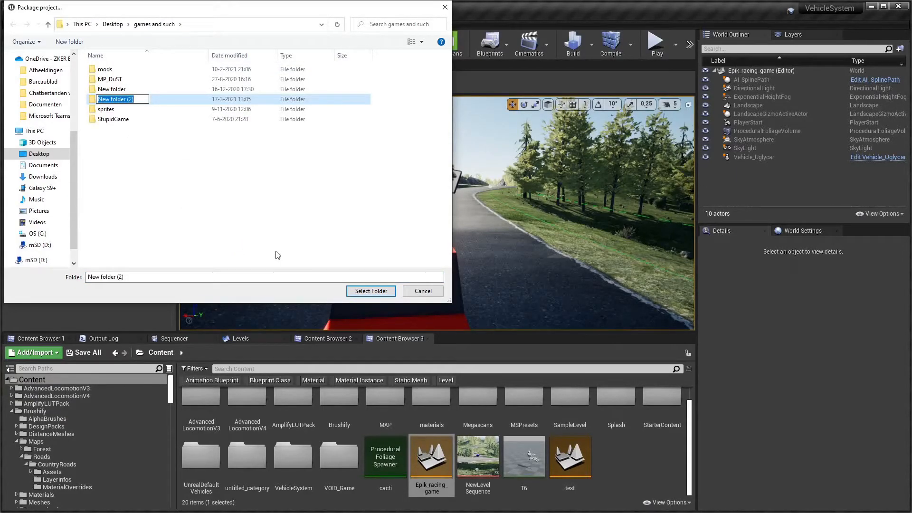
pyautogui.write('freeep')
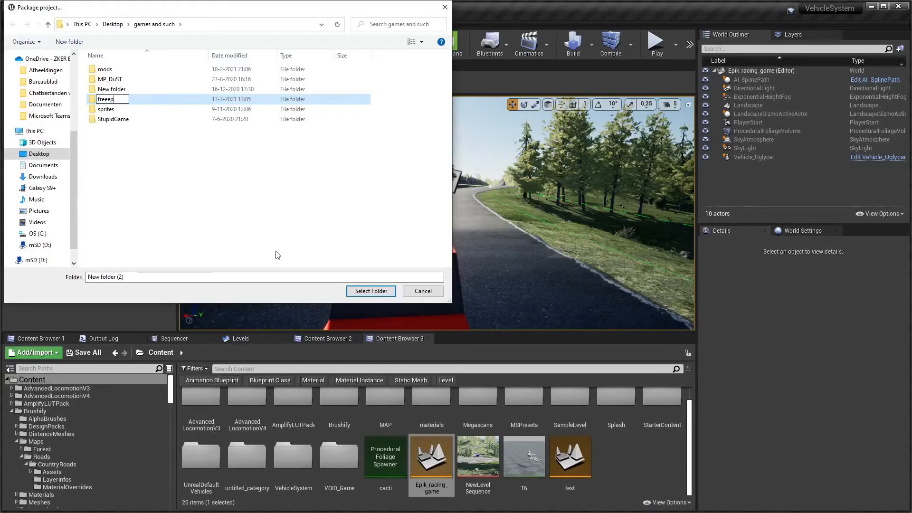
pyautogui.press('Backspace')
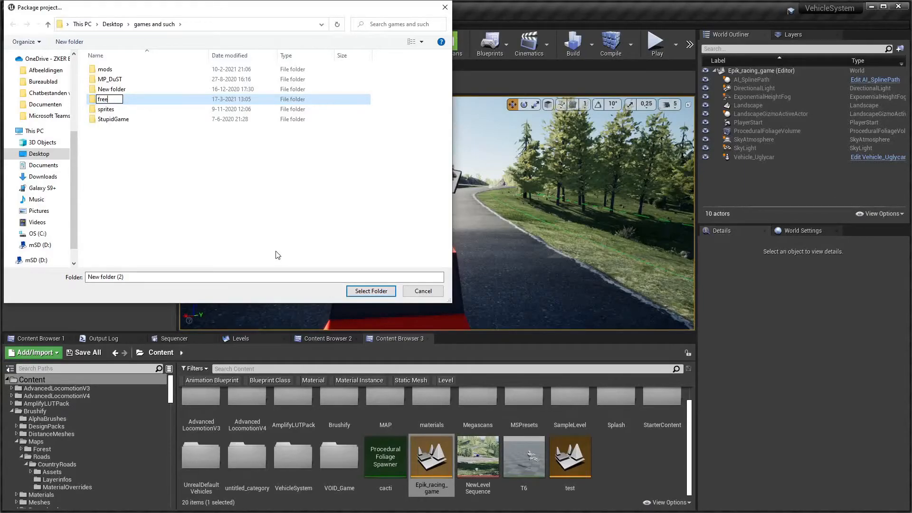
pyautogui.write('_e')
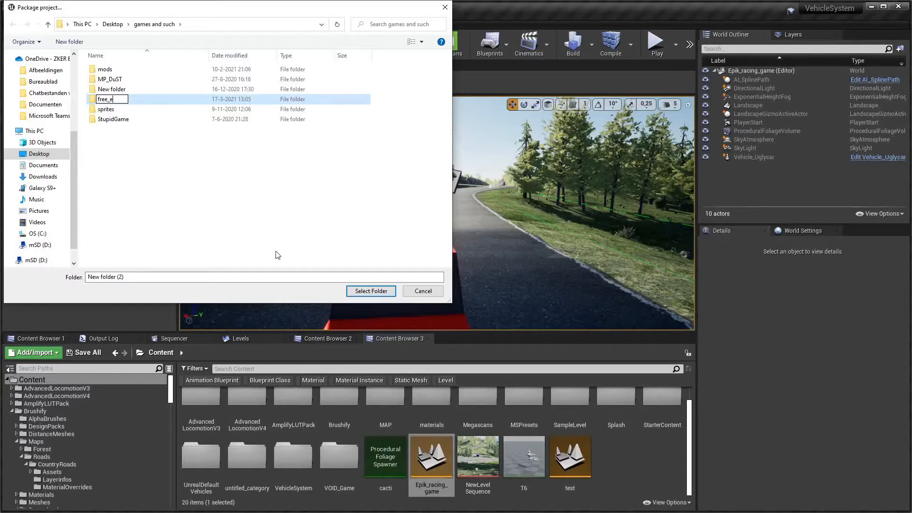
pyautogui.write('pik_racing_game')
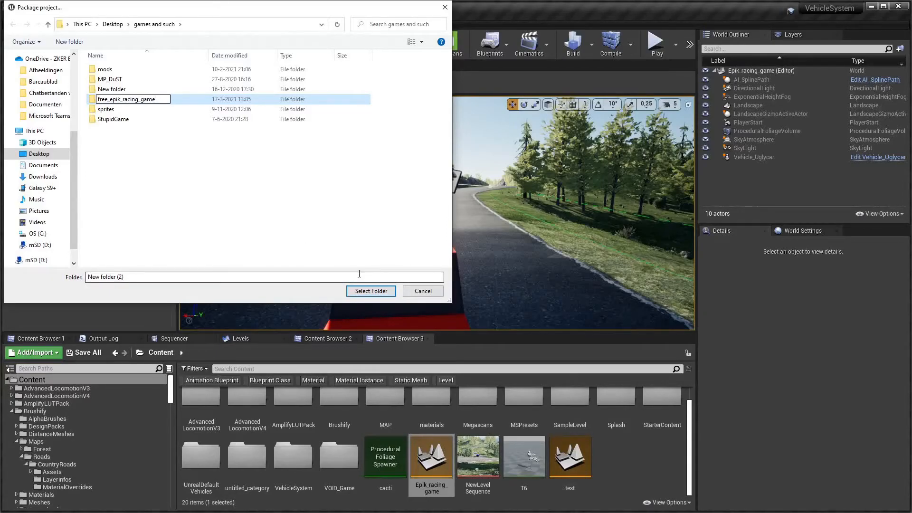
pyautogui.click(127, 99)
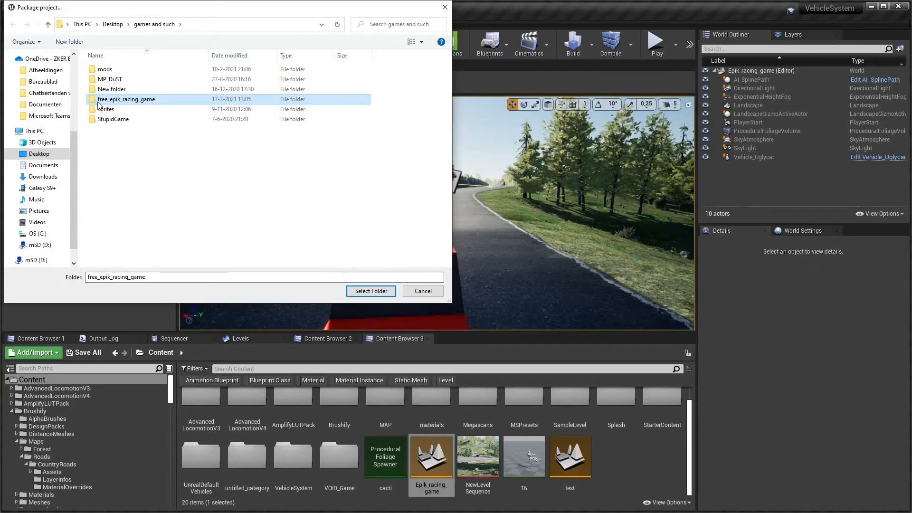
pyautogui.click(370, 291)
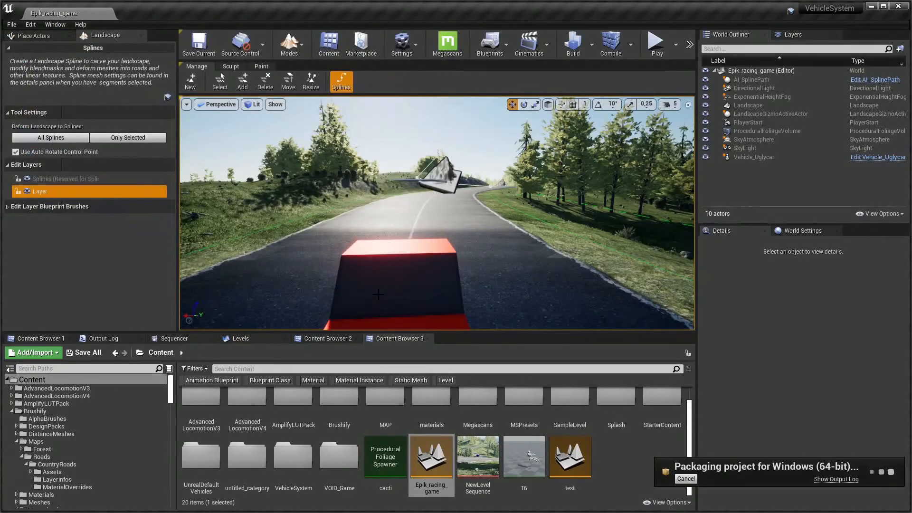